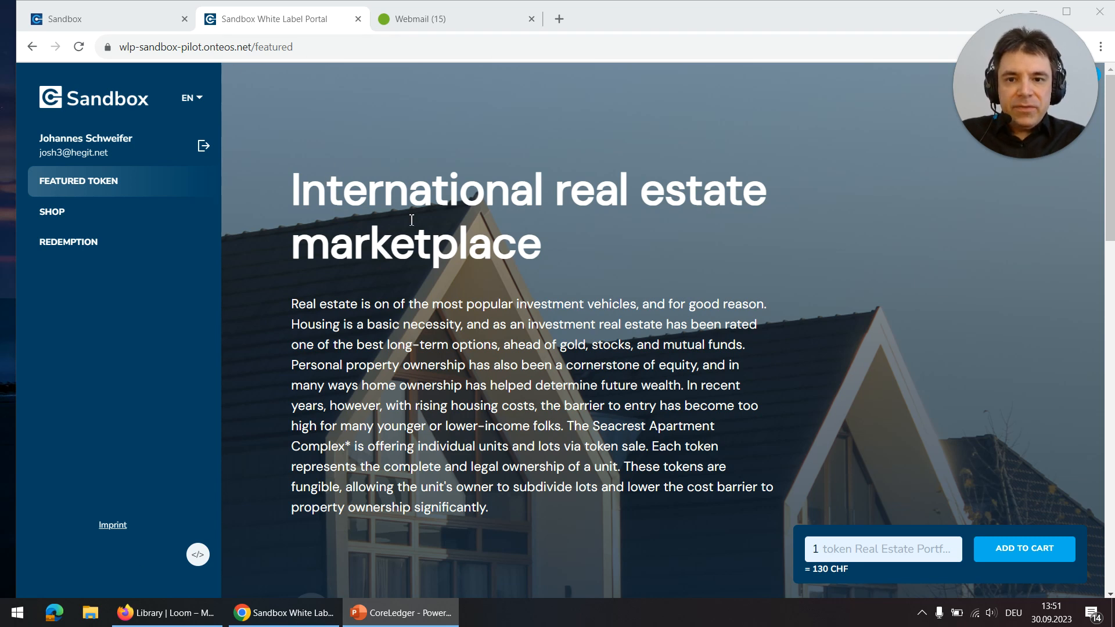
pyautogui.moveTo(363, 224)
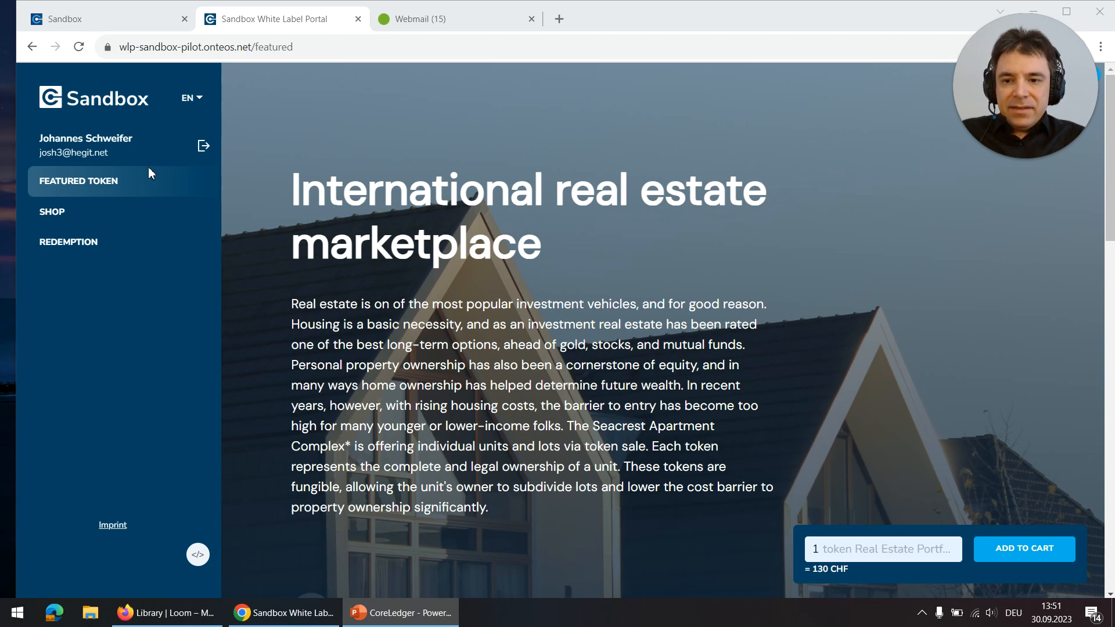
pyautogui.moveTo(99, 186)
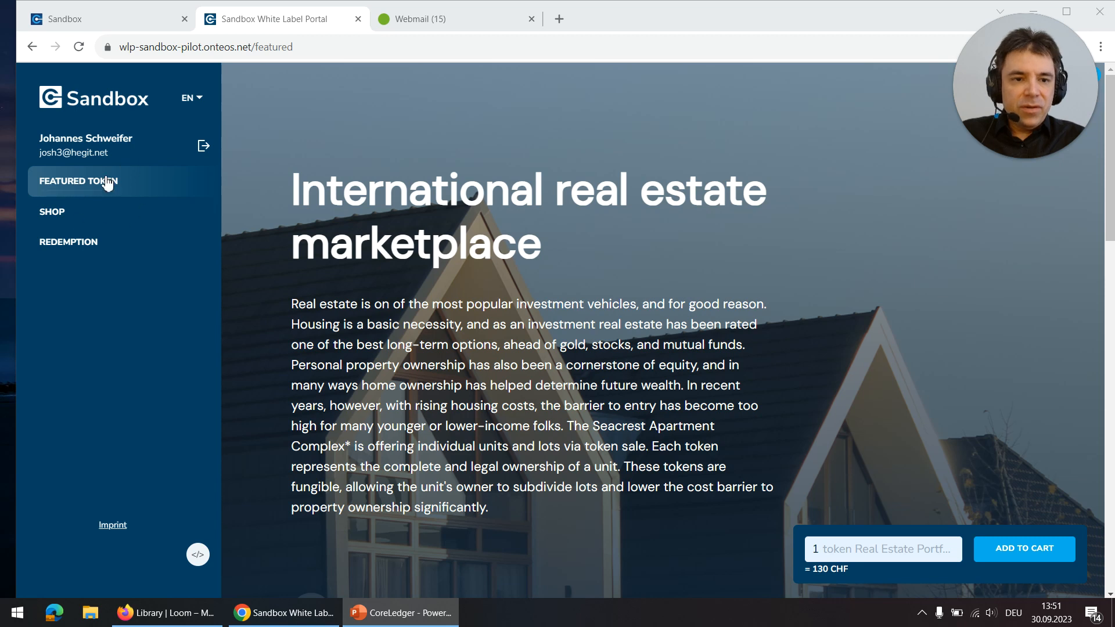
pyautogui.moveTo(210, 183)
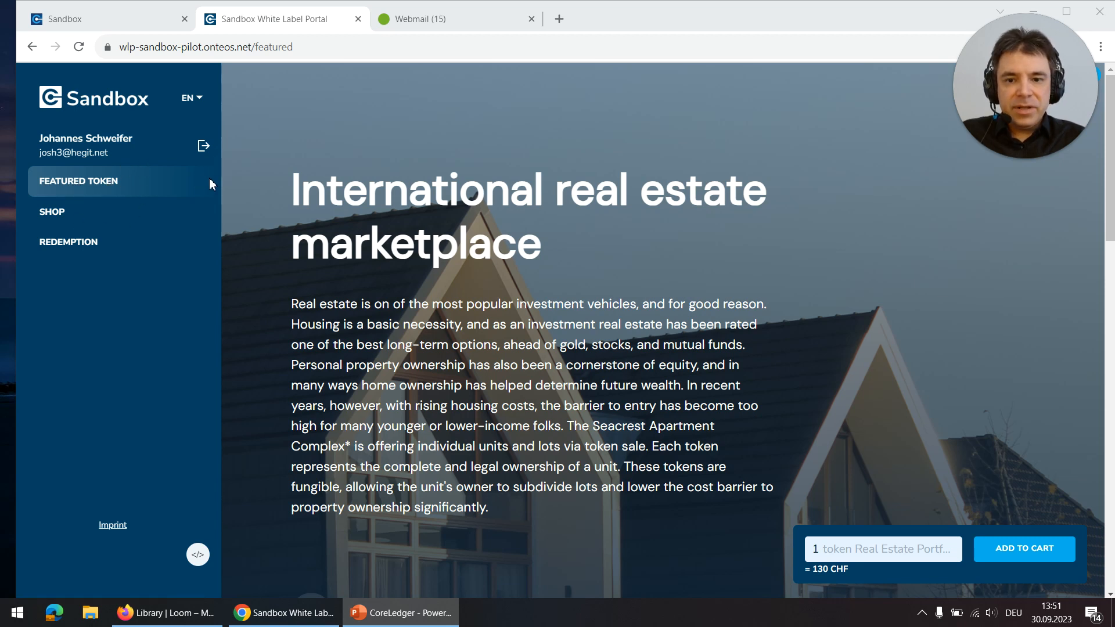
pyautogui.moveTo(127, 187)
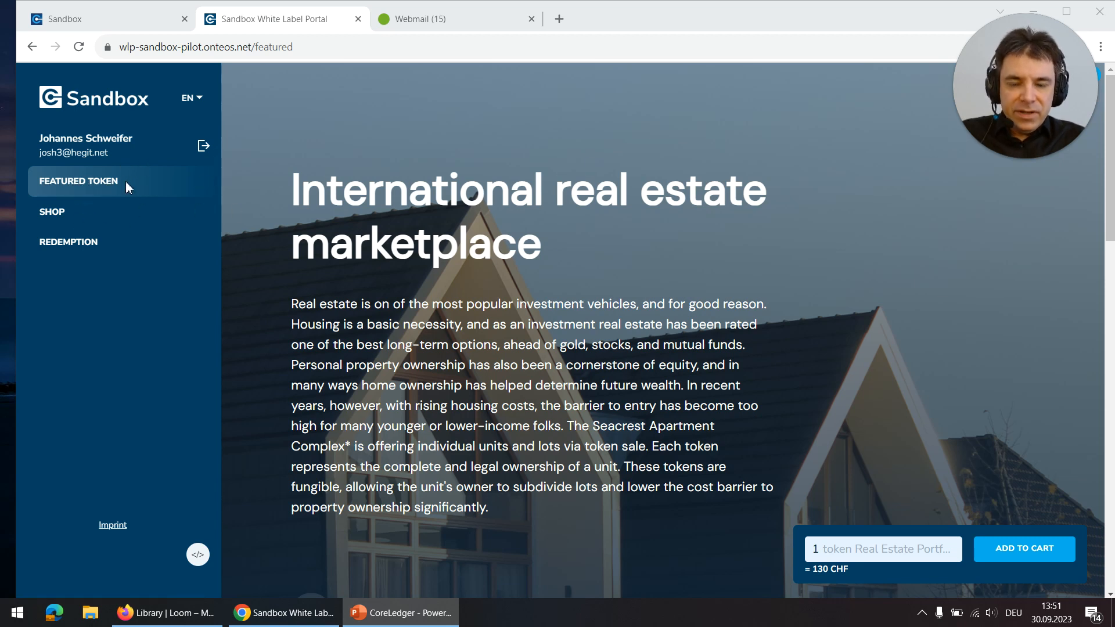
# Step: Bring the 'Why you should invest in real estate' section of the featured page into view
pyautogui.scroll(-3)
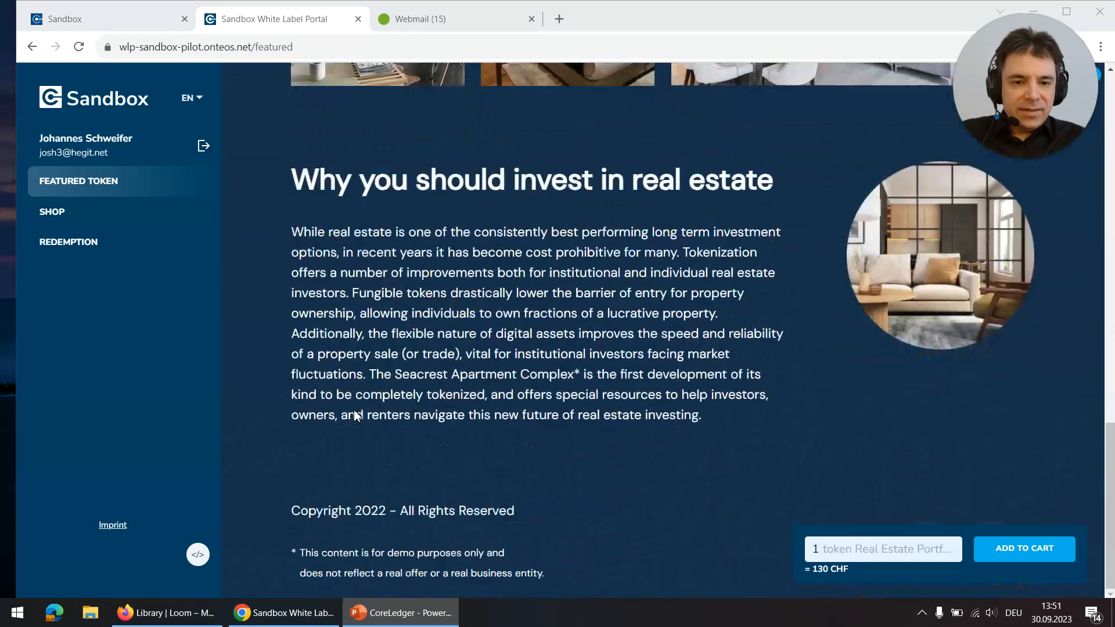
pyautogui.moveTo(759, 489)
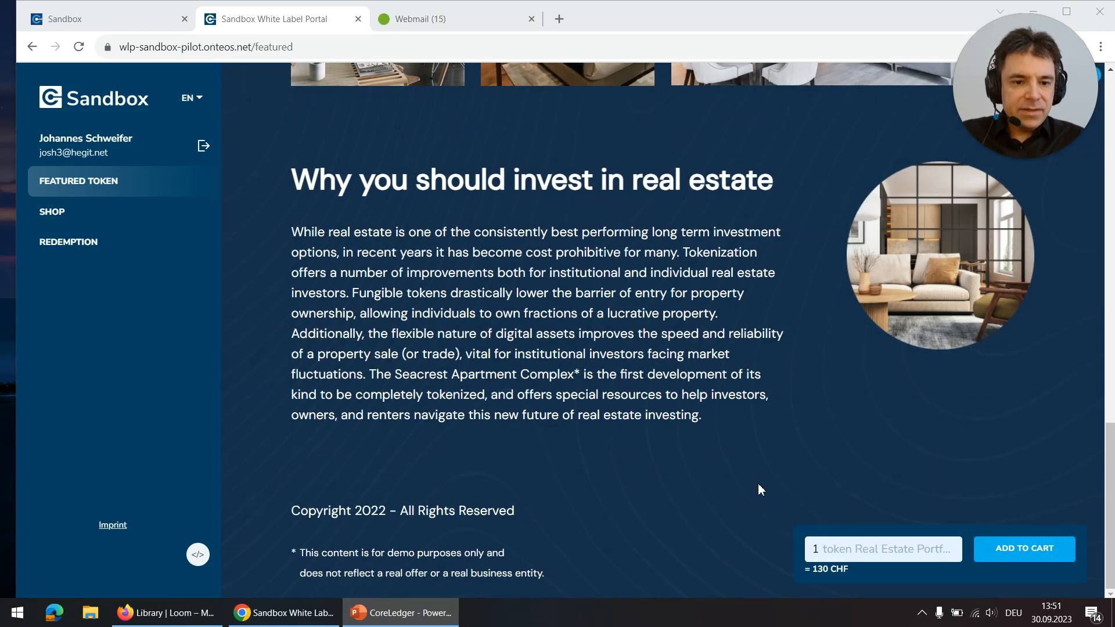
pyautogui.moveTo(869, 508)
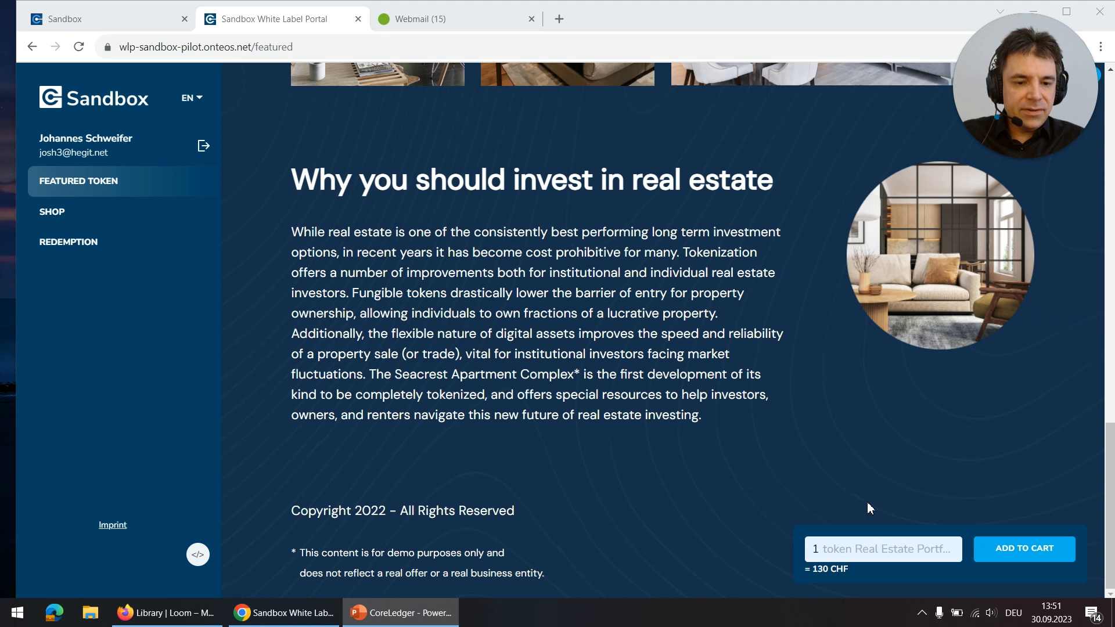
pyautogui.moveTo(908, 492)
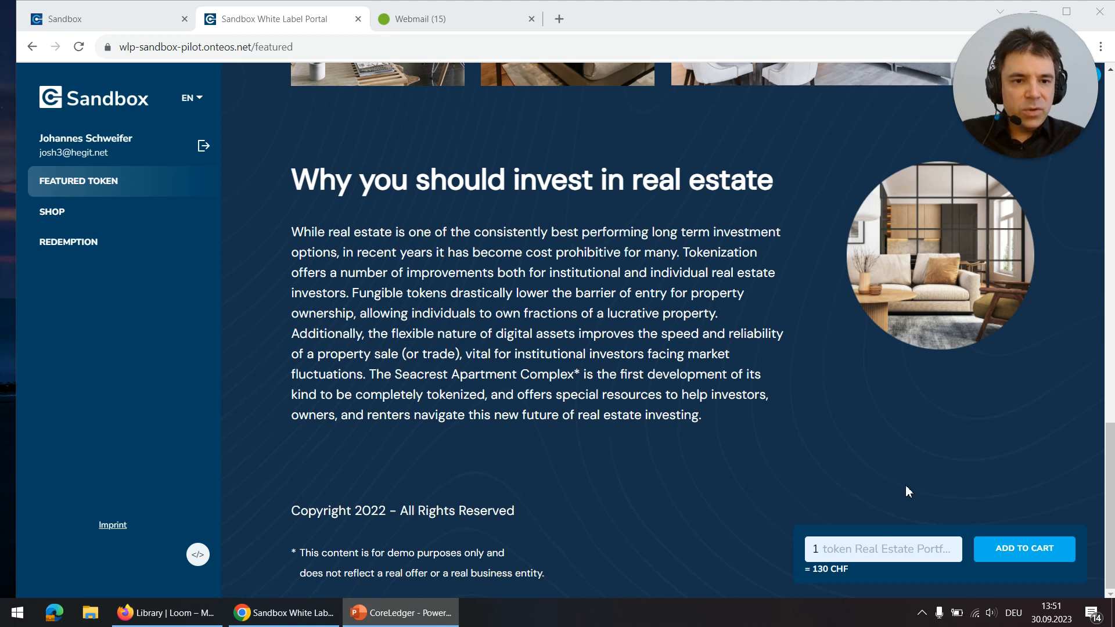
pyautogui.moveTo(51, 211)
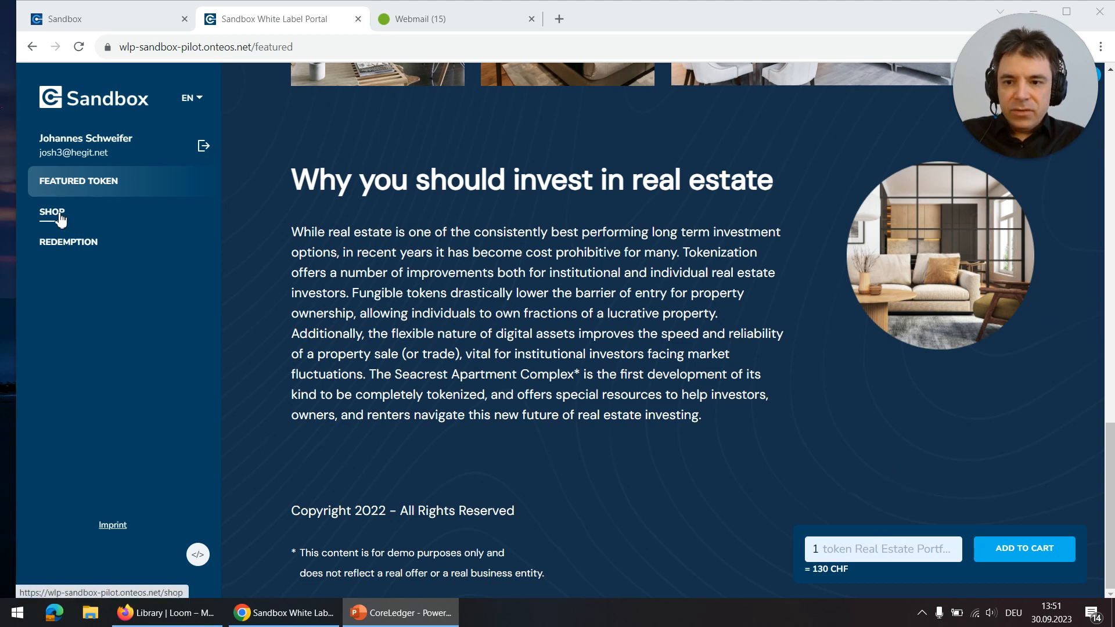
# Step: Go to the shop listing Gold, Real Estate Portfolio, Lemons and Natural Gas tokens
pyautogui.click(52, 212)
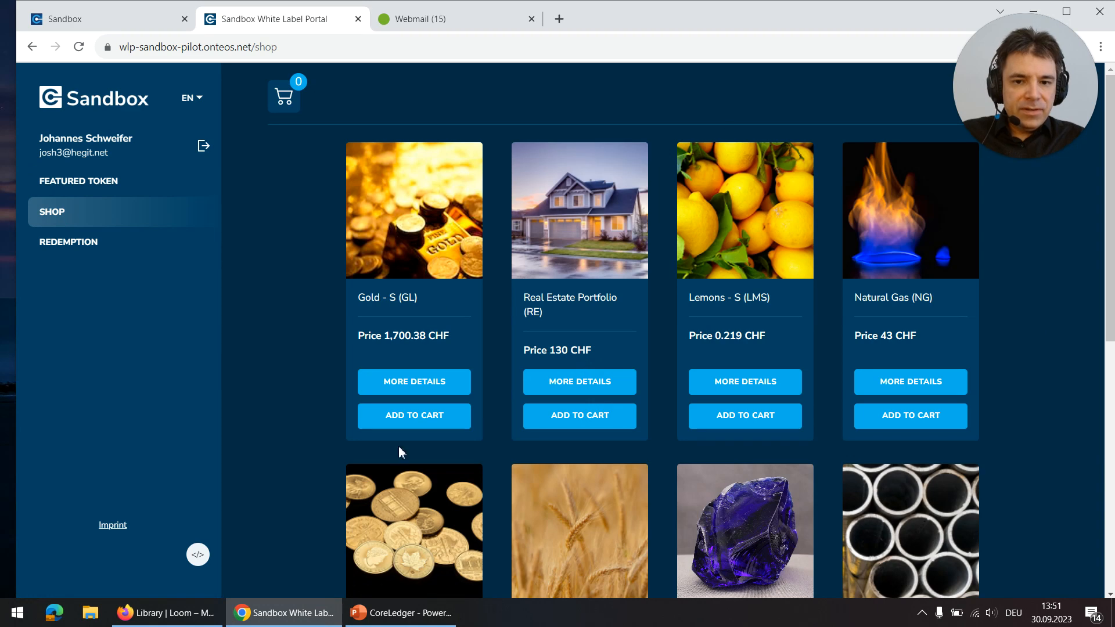
pyautogui.moveTo(315, 499)
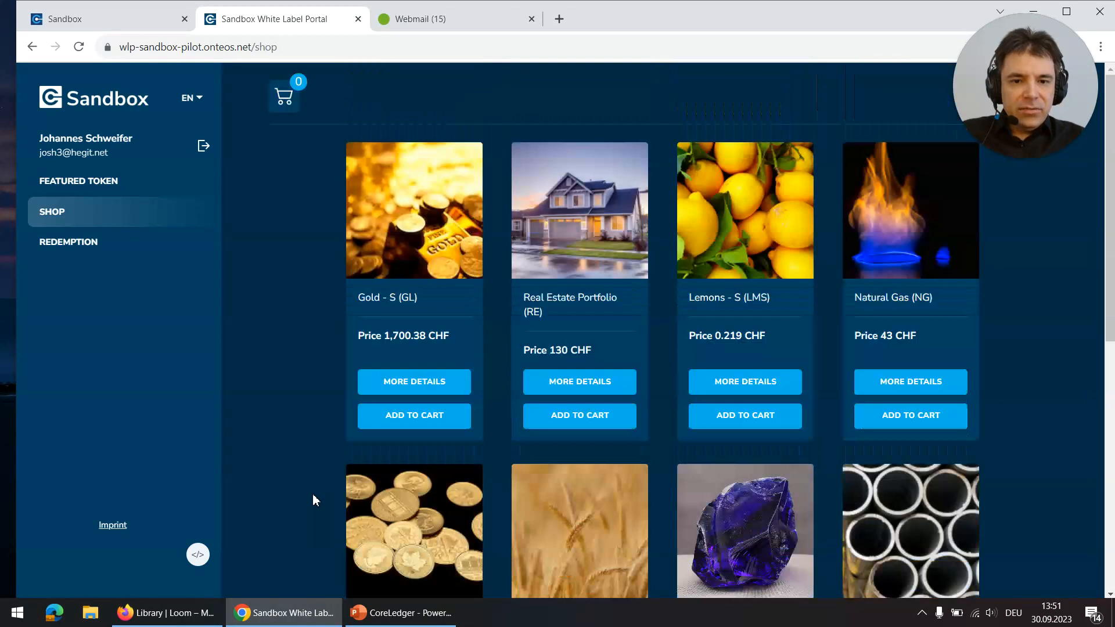
pyautogui.moveTo(403, 229)
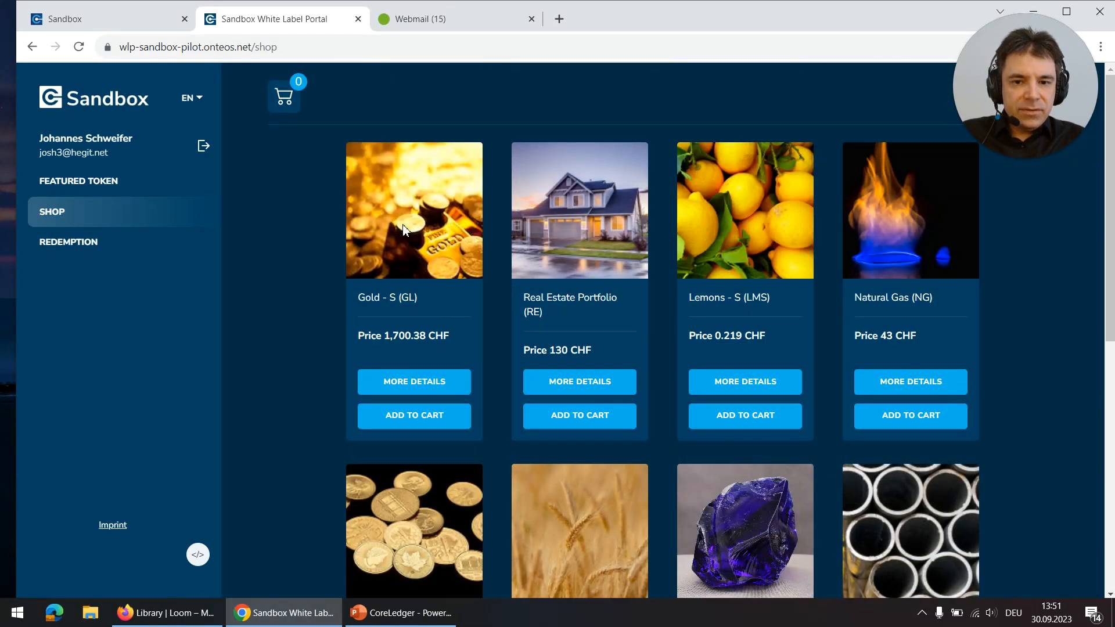
pyautogui.moveTo(402, 432)
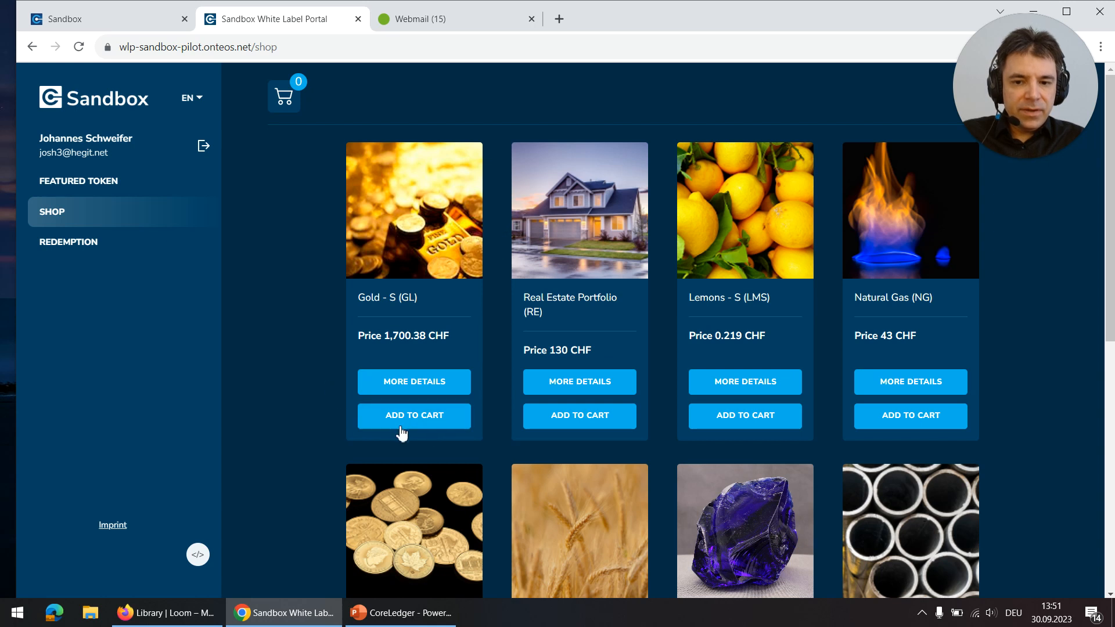
pyautogui.moveTo(1041, 86)
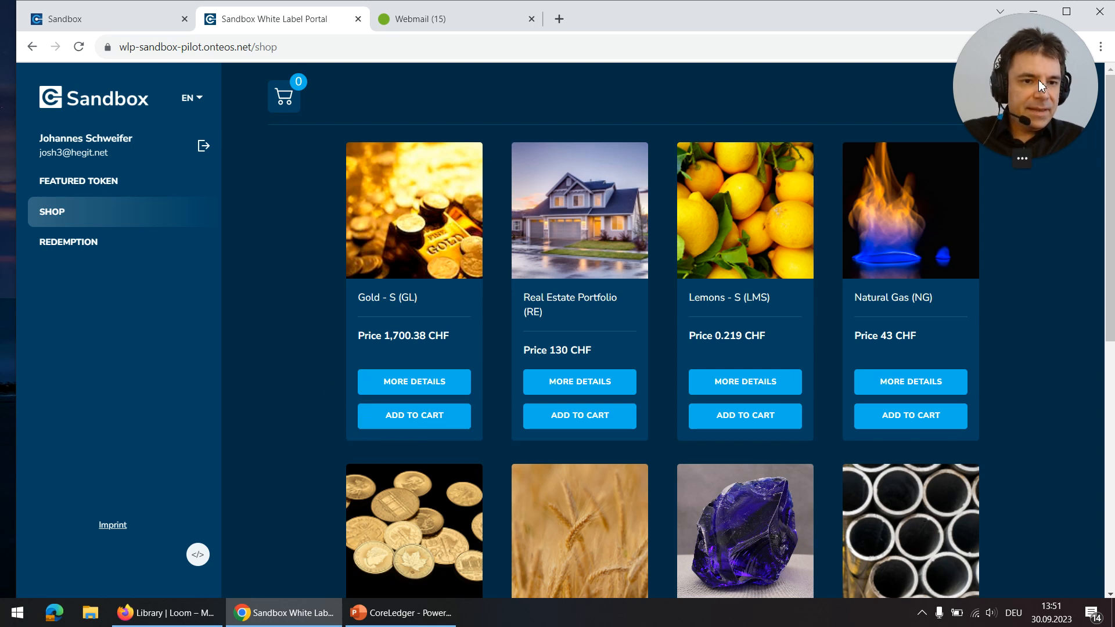
pyautogui.moveTo(78, 181)
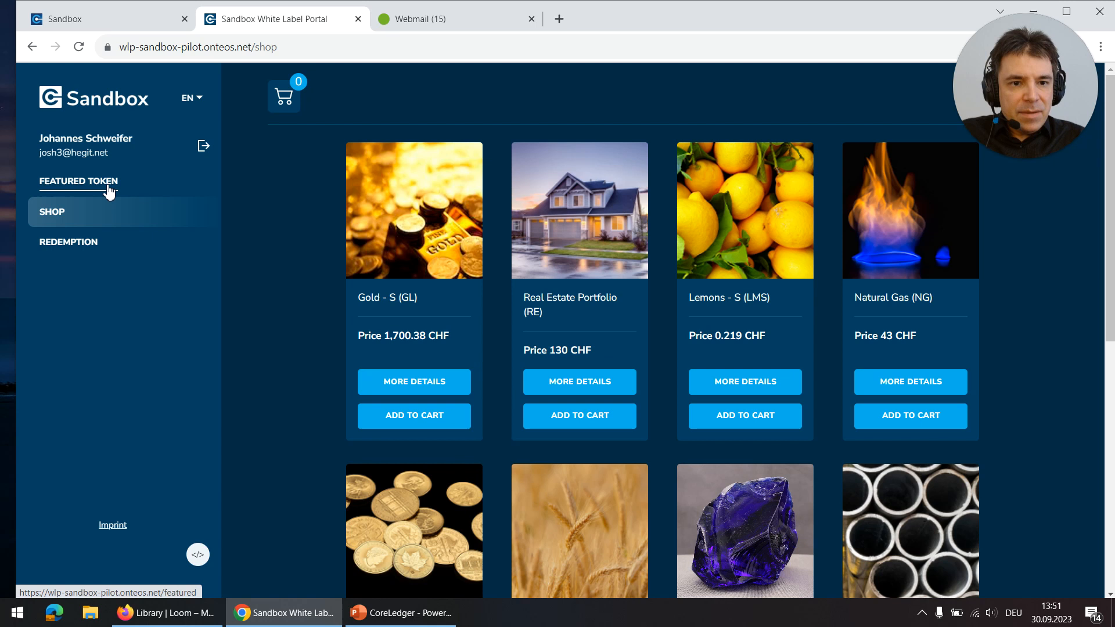
# Step: Add 5 Real Estate Portfolio tokens to the cart from the featured token page
pyautogui.click(78, 181)
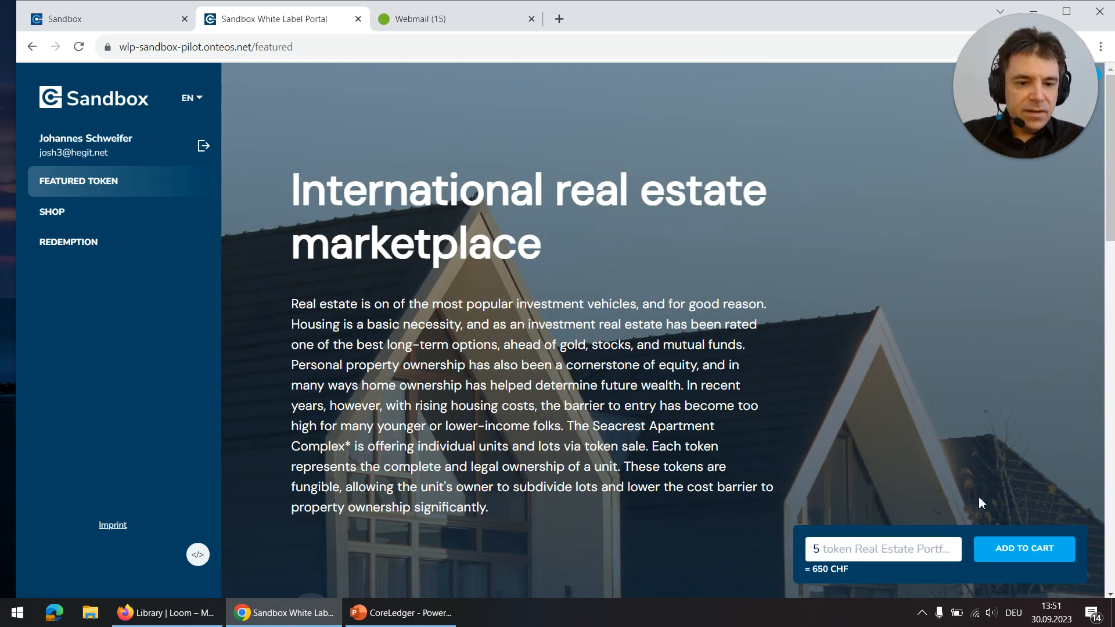
pyautogui.click(1023, 549)
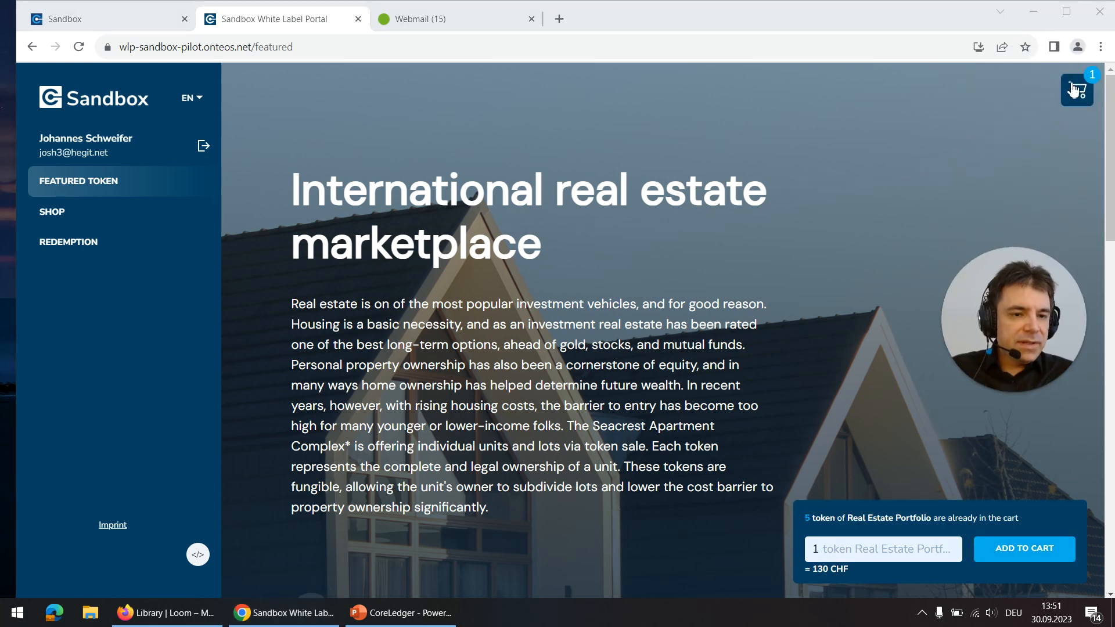
# Step: View the cart holding the Real Estate Portfolio tokens
pyautogui.click(1076, 89)
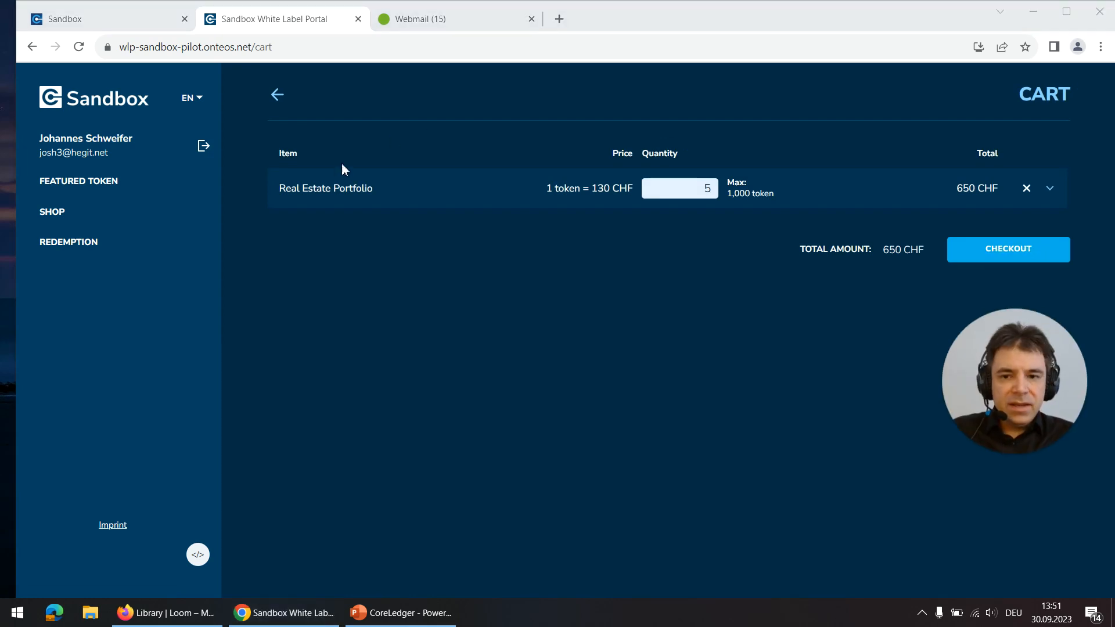
pyautogui.moveTo(978, 189)
pyautogui.write('4')
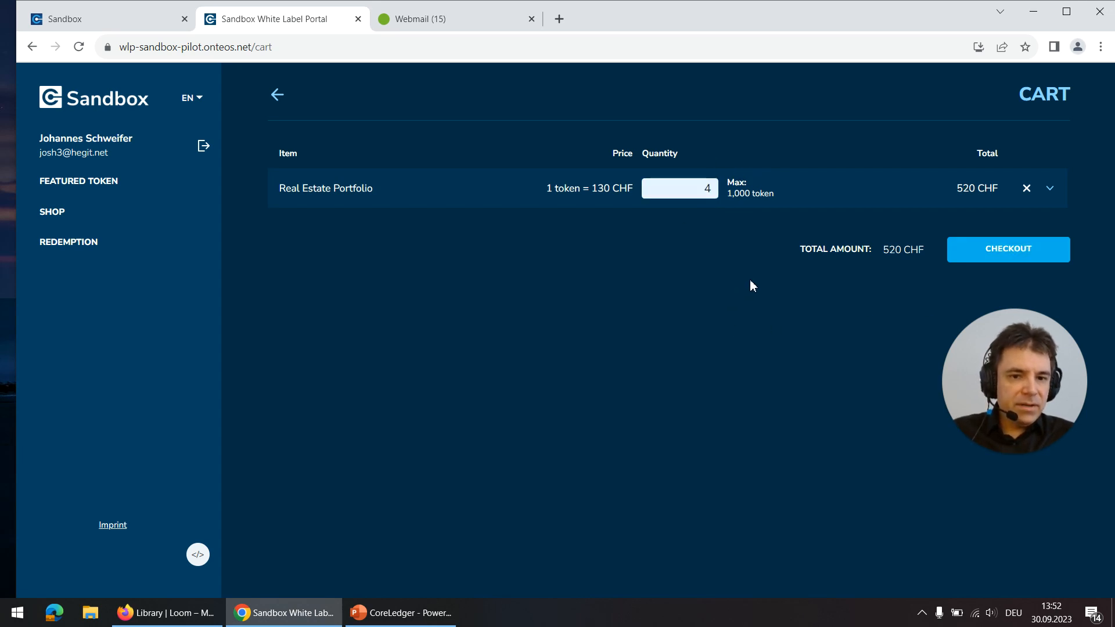
# Step: Start checkout, try the new Ethereum wallet delivery option and dismiss its address prompt
pyautogui.click(1007, 249)
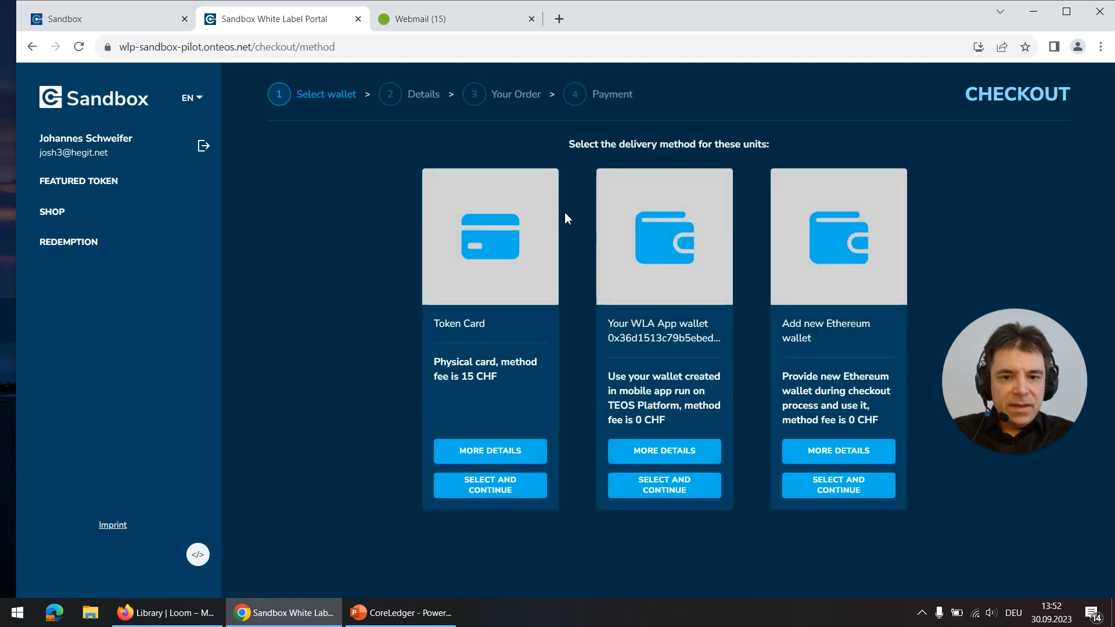
pyautogui.moveTo(375, 420)
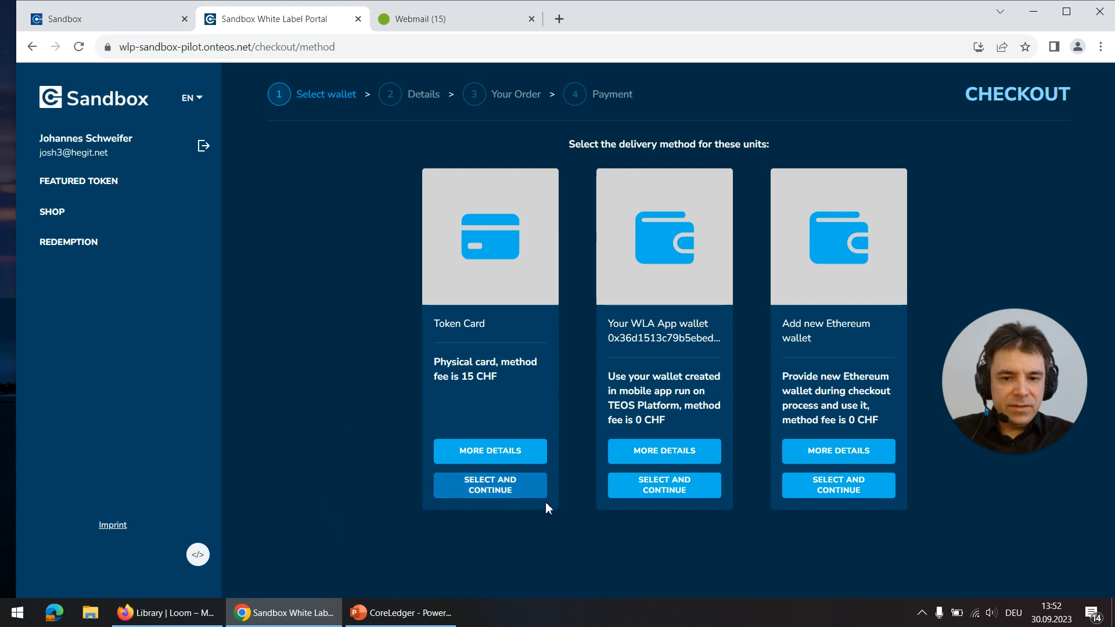
pyautogui.moveTo(496, 364)
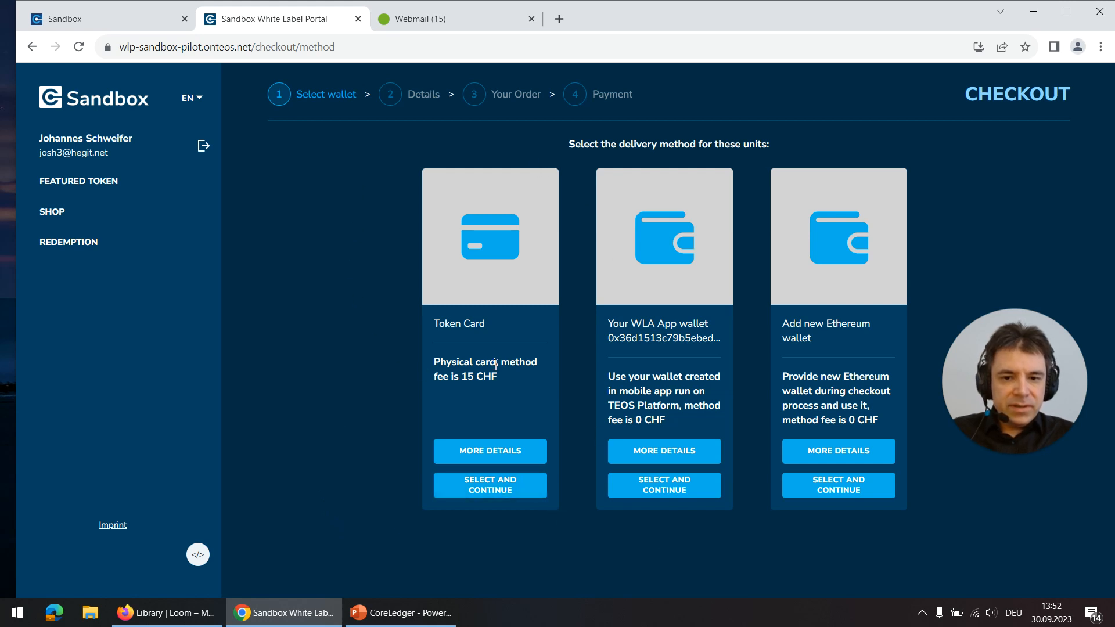
pyautogui.moveTo(408, 302)
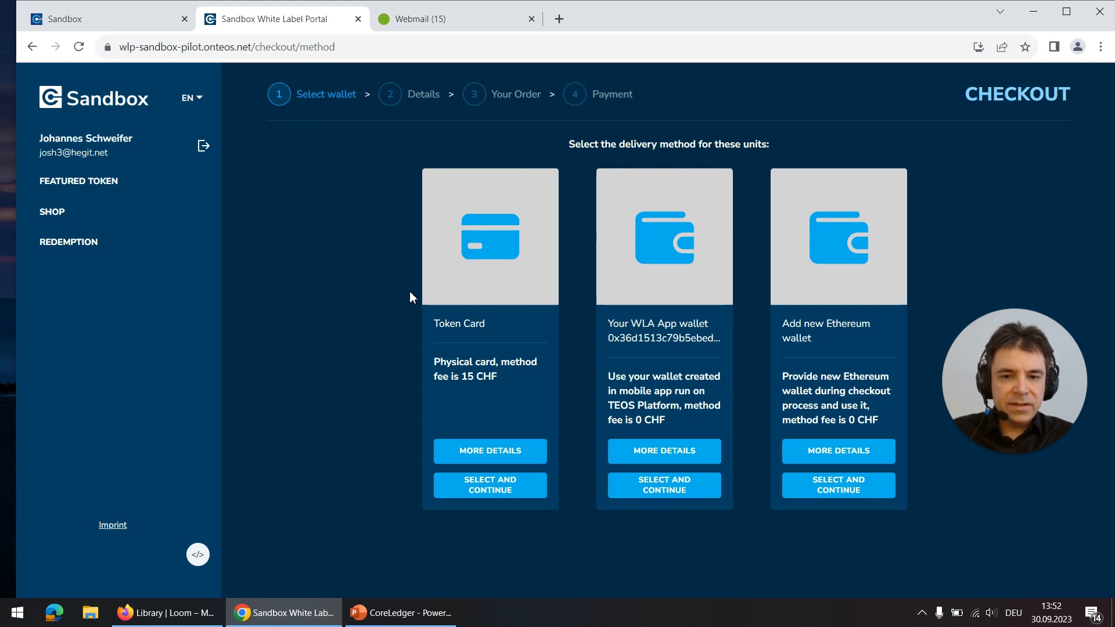
pyautogui.moveTo(442, 256)
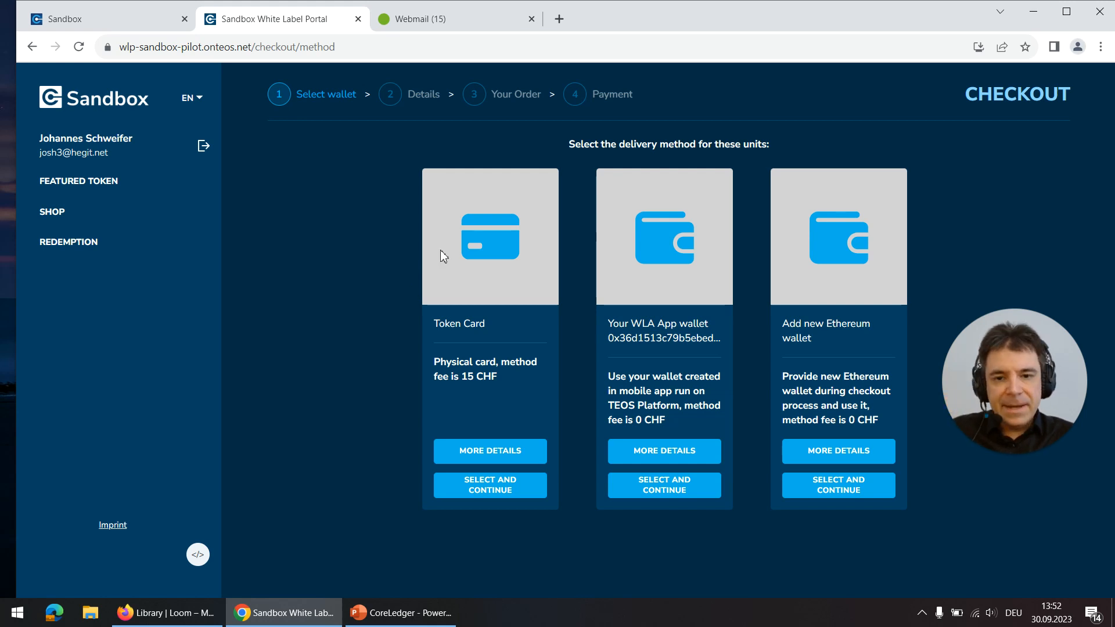
pyautogui.moveTo(550, 254)
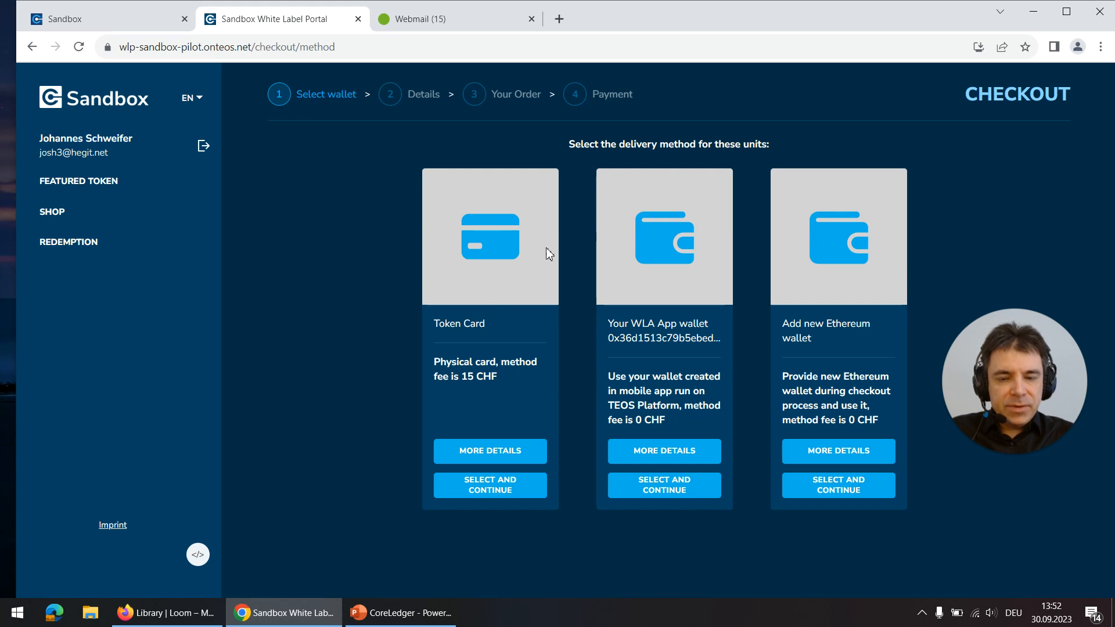
pyautogui.moveTo(459, 242)
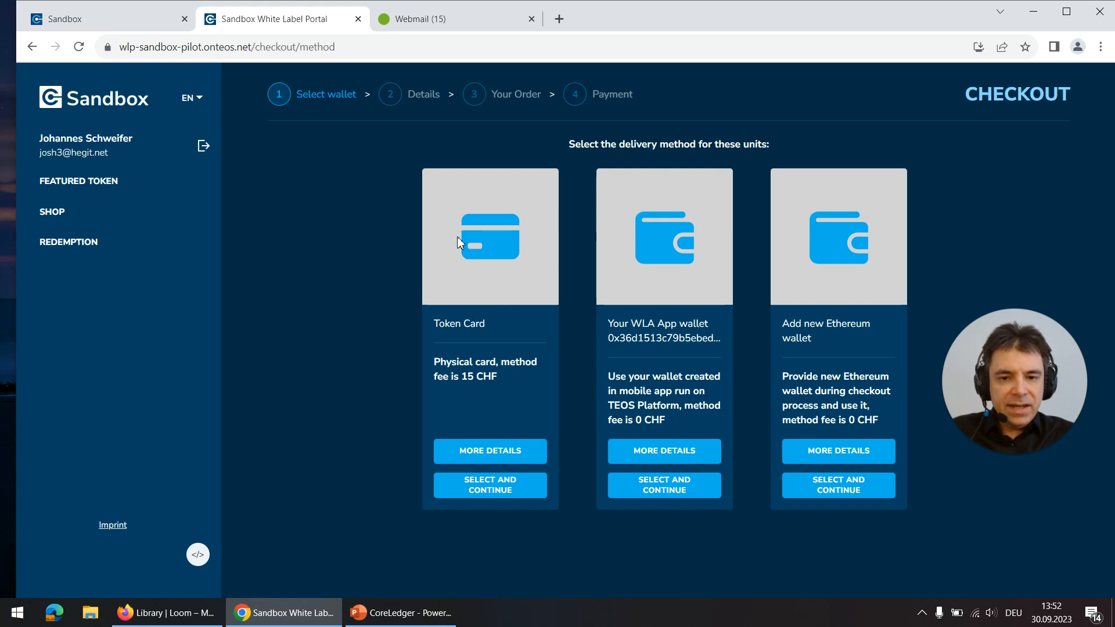
pyautogui.moveTo(568, 472)
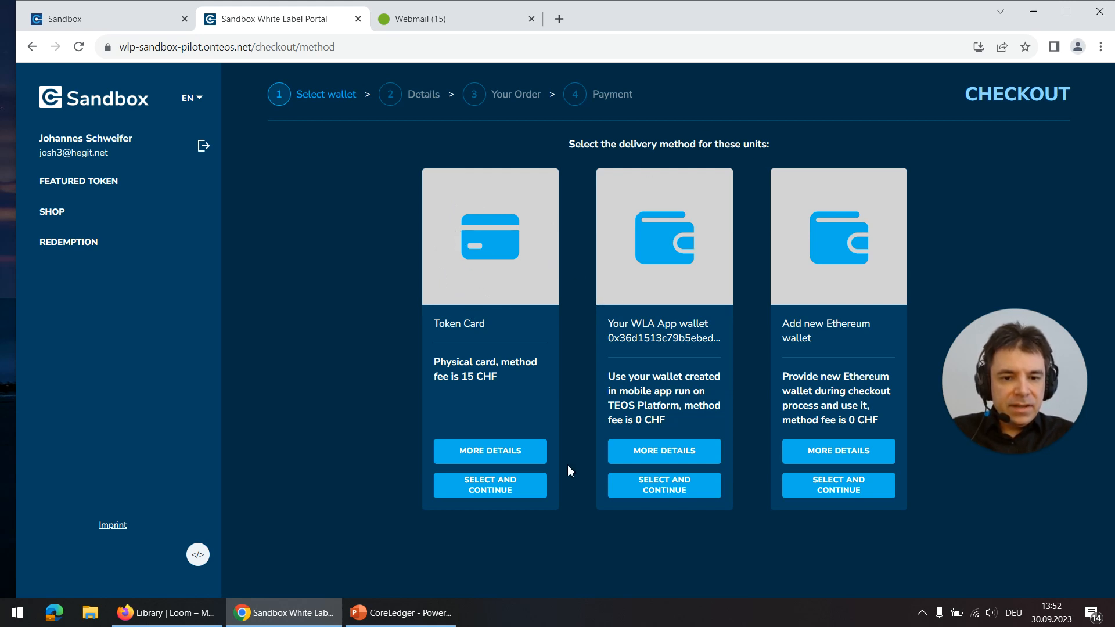
pyautogui.moveTo(617, 286)
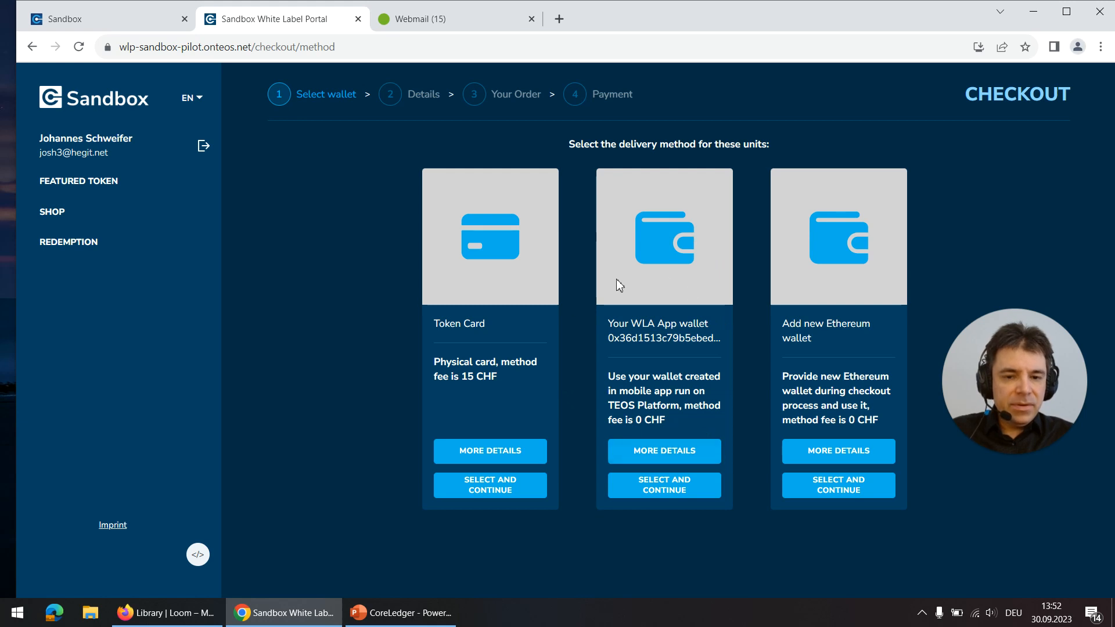
pyautogui.moveTo(673, 264)
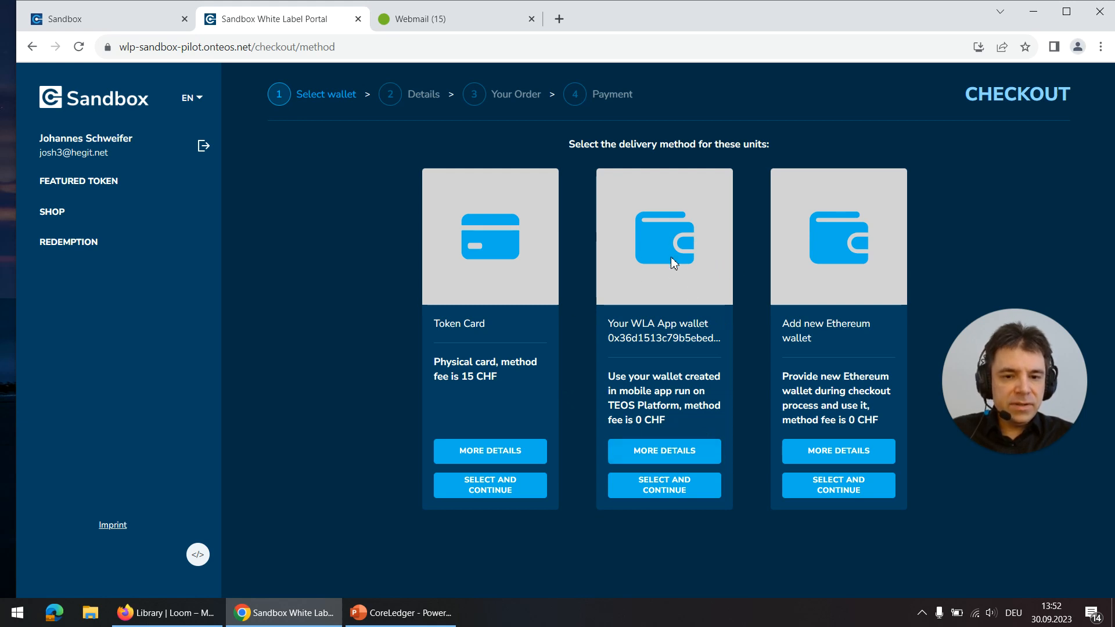
pyautogui.moveTo(679, 329)
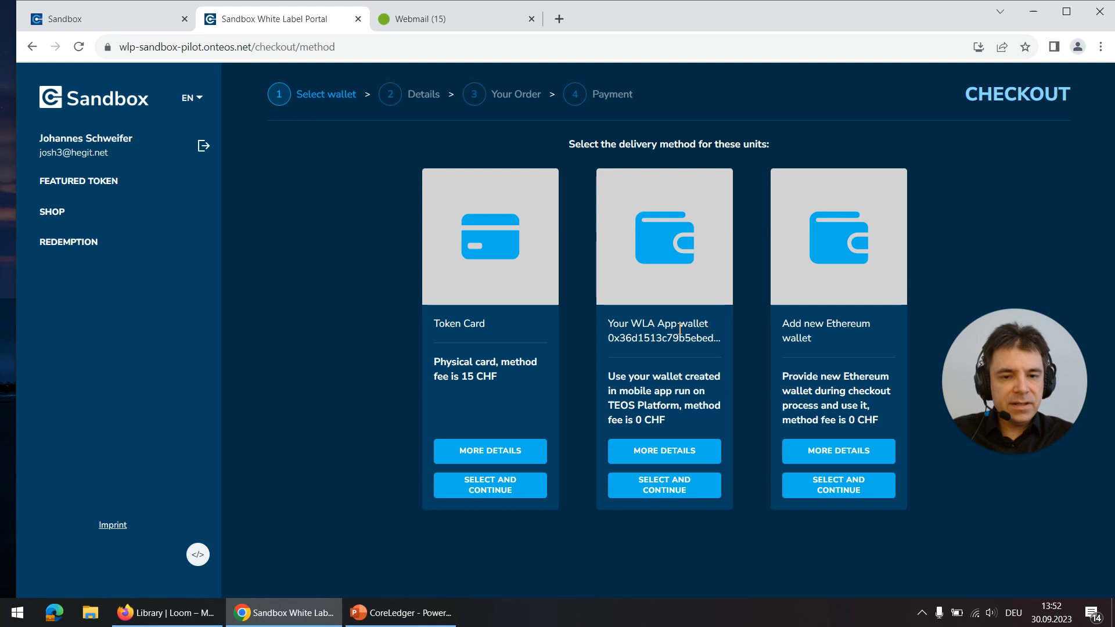
pyautogui.moveTo(815, 273)
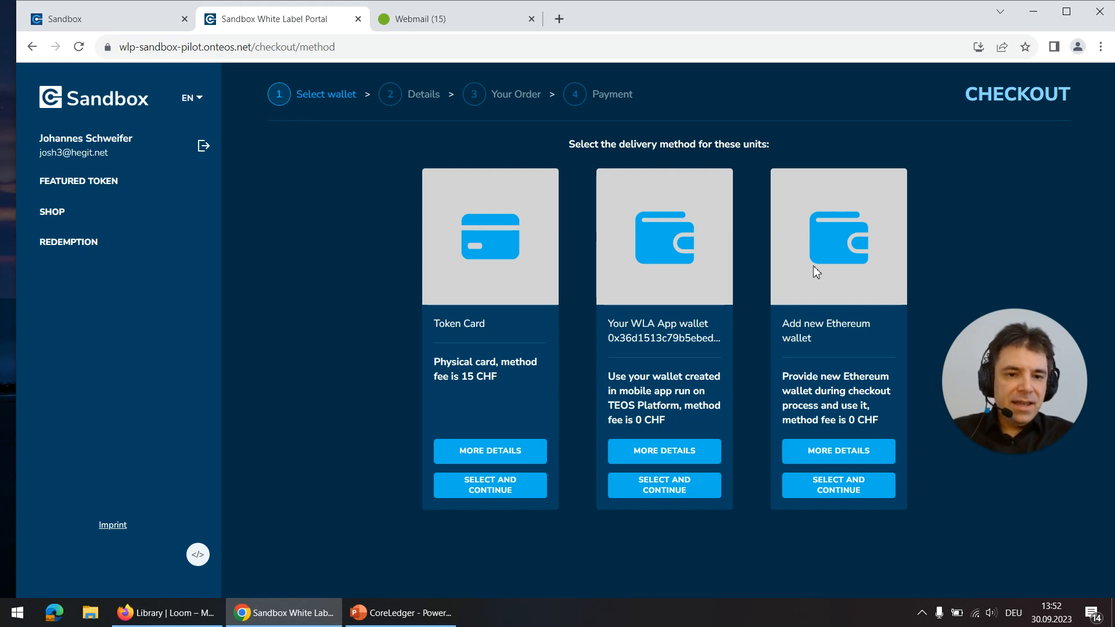
pyautogui.moveTo(799, 512)
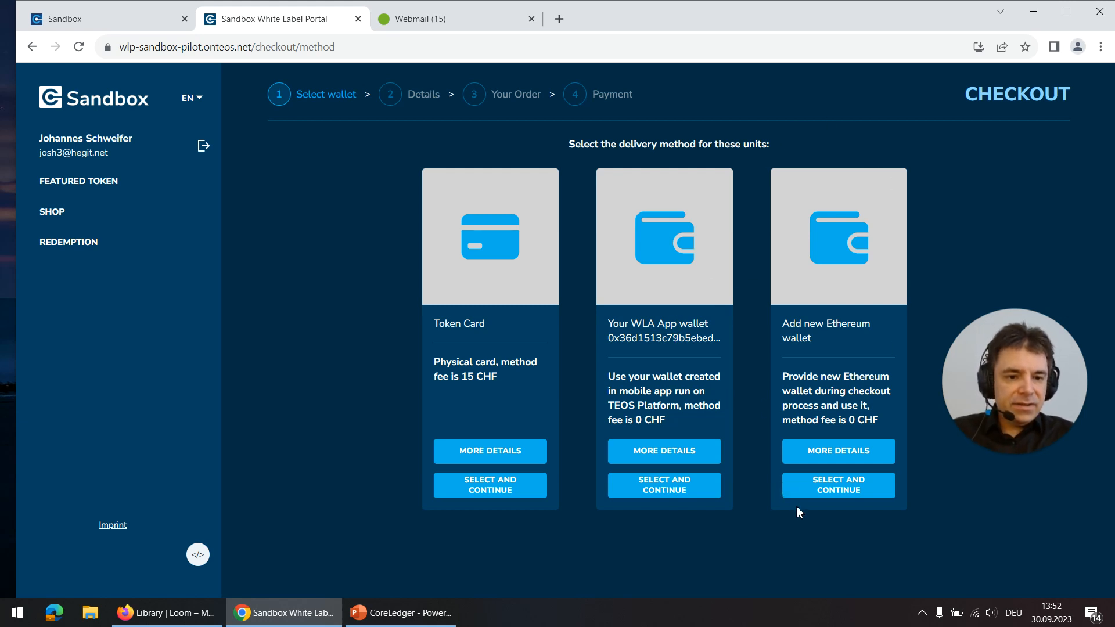
pyautogui.moveTo(920, 317)
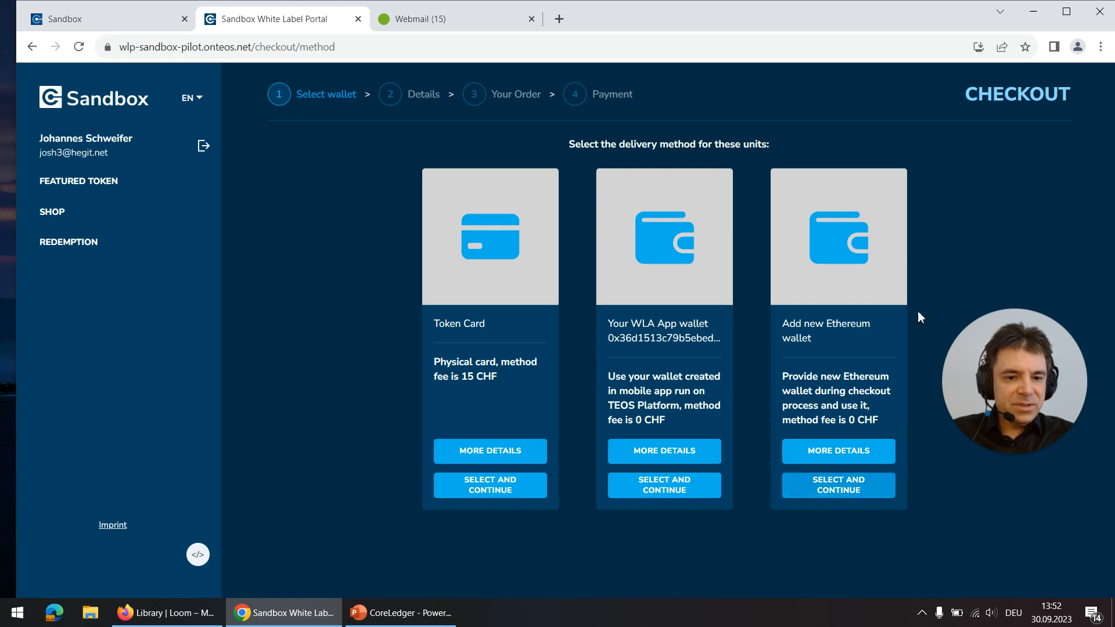
pyautogui.click(838, 485)
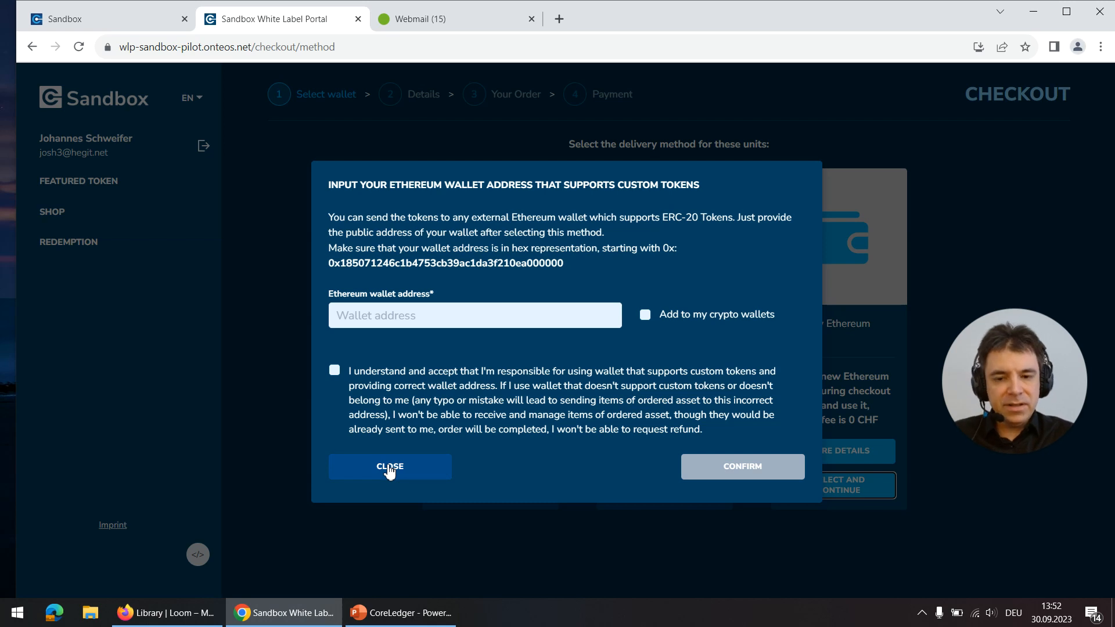
pyautogui.click(389, 467)
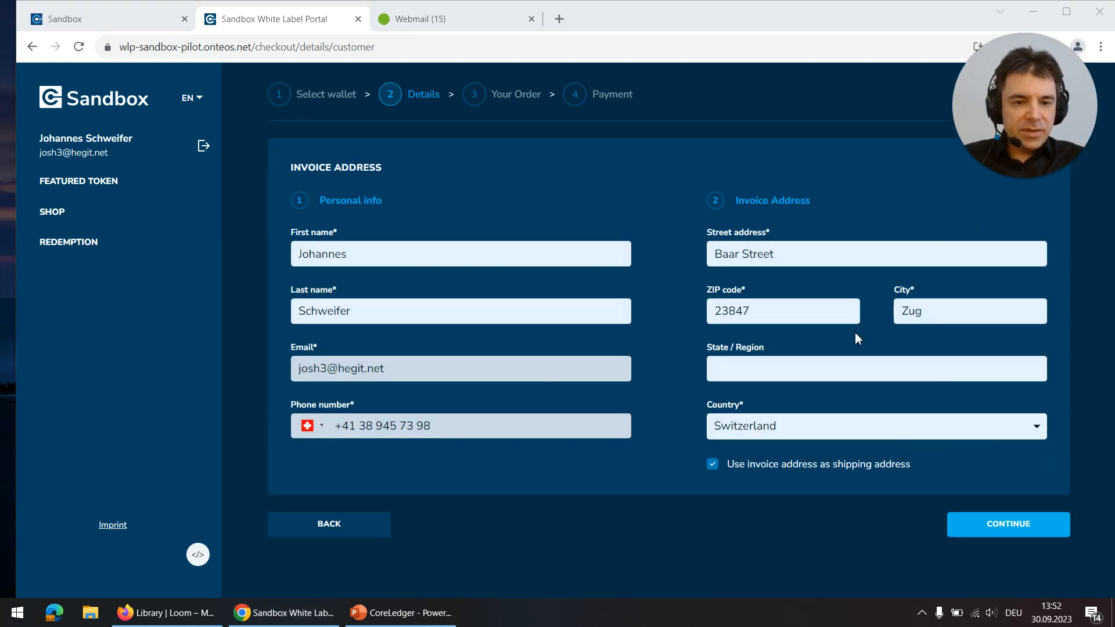
pyautogui.moveTo(623, 223)
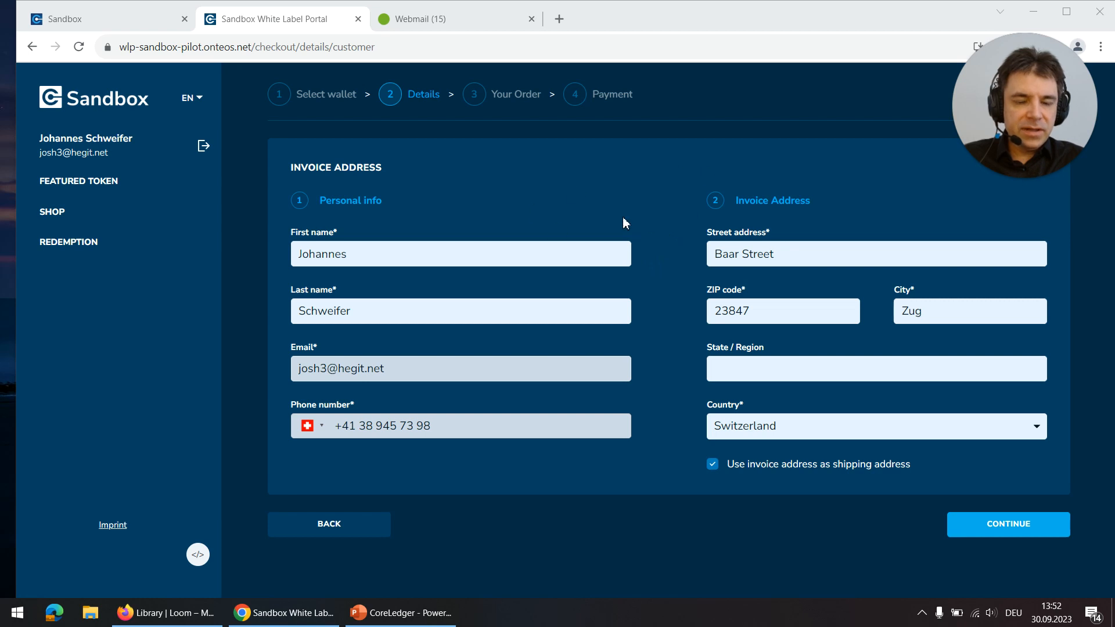
pyautogui.moveTo(1008, 523)
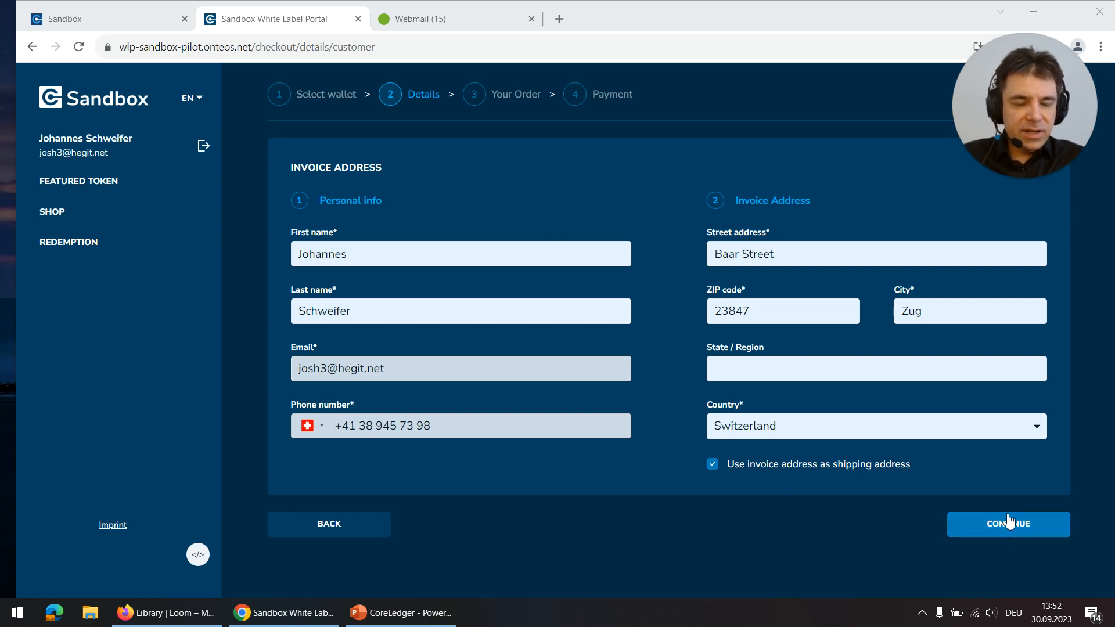
# Step: Continue with the prefilled Zug, Switzerland invoice address to the order review
pyautogui.click(1008, 523)
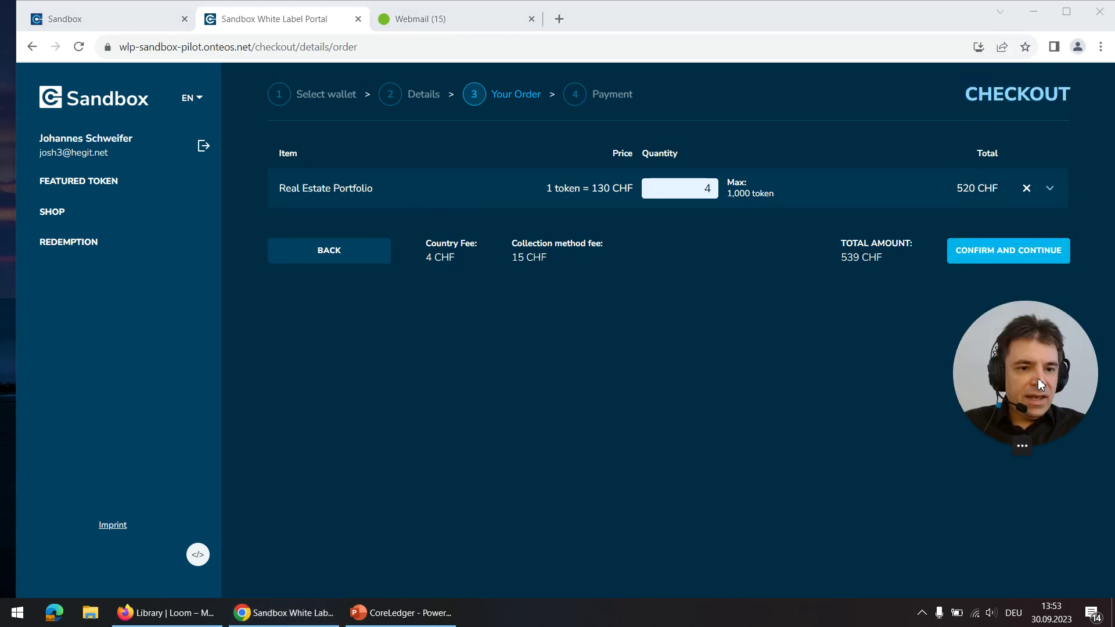
pyautogui.moveTo(322, 202)
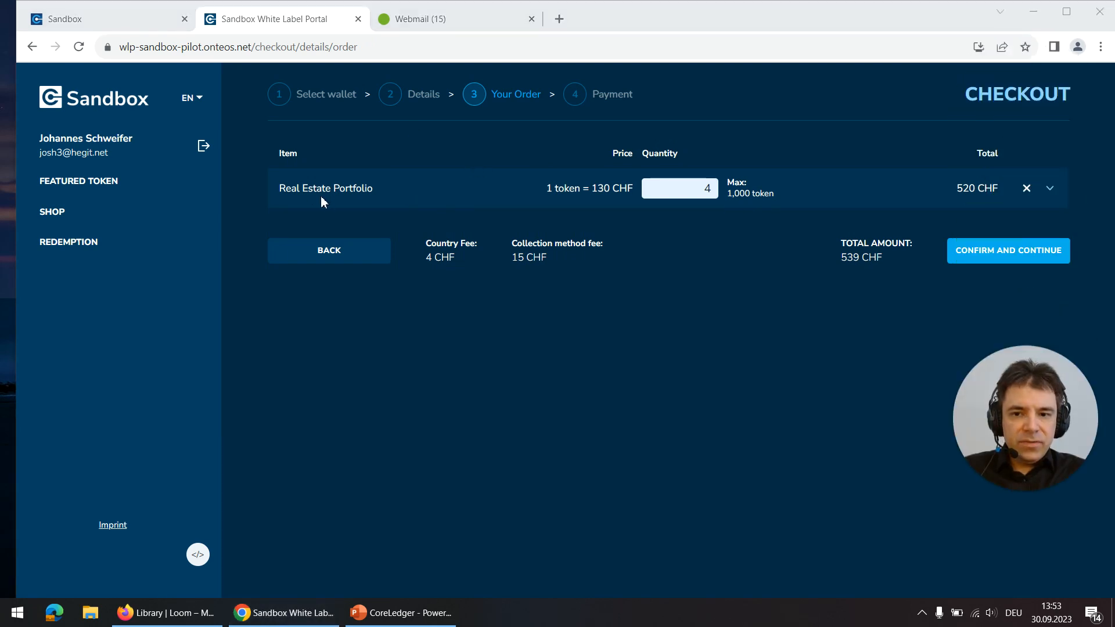
pyautogui.moveTo(973, 170)
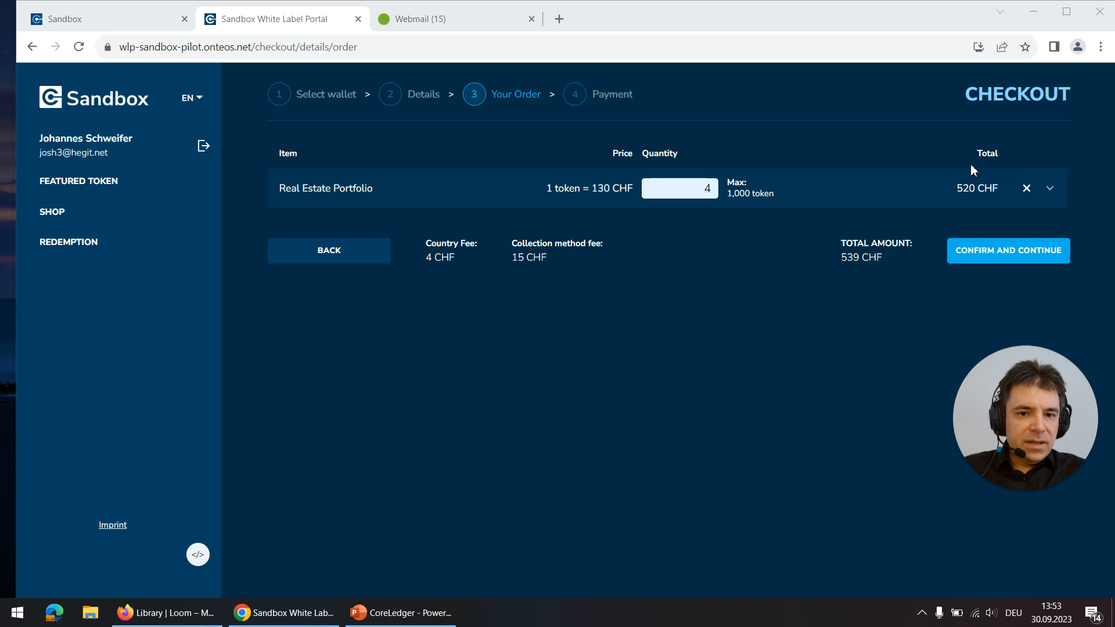
pyautogui.moveTo(442, 245)
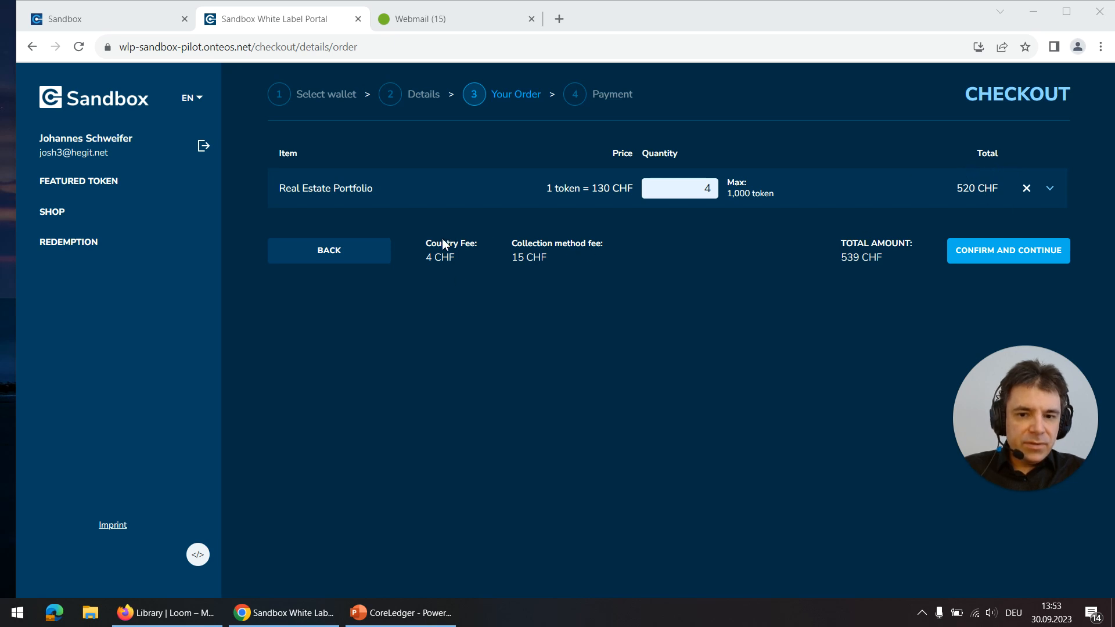
pyautogui.moveTo(579, 268)
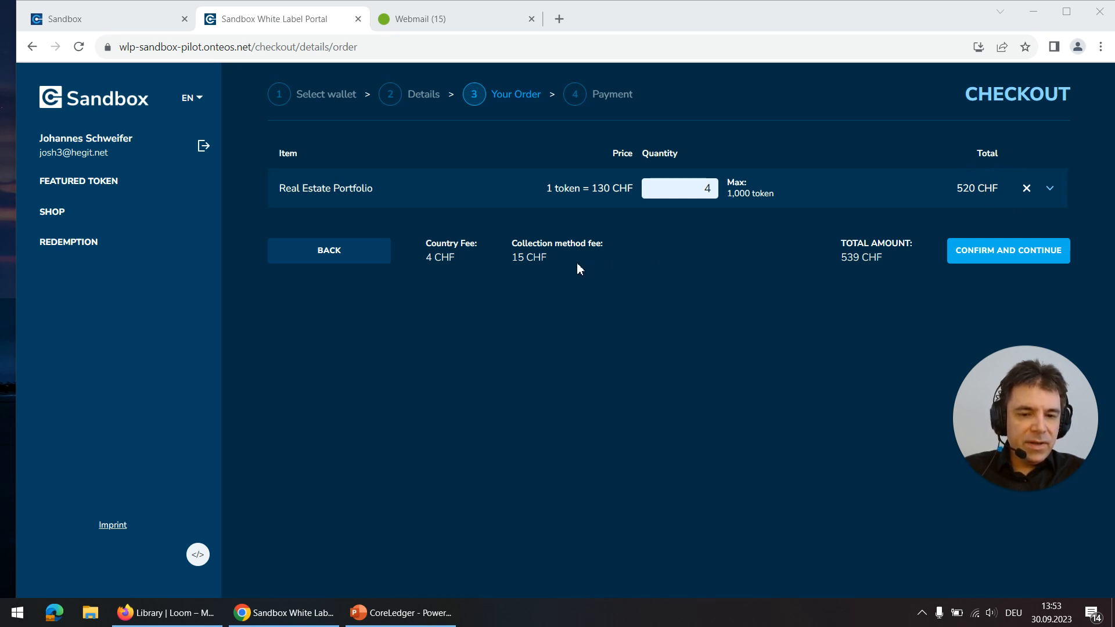
pyautogui.moveTo(999, 246)
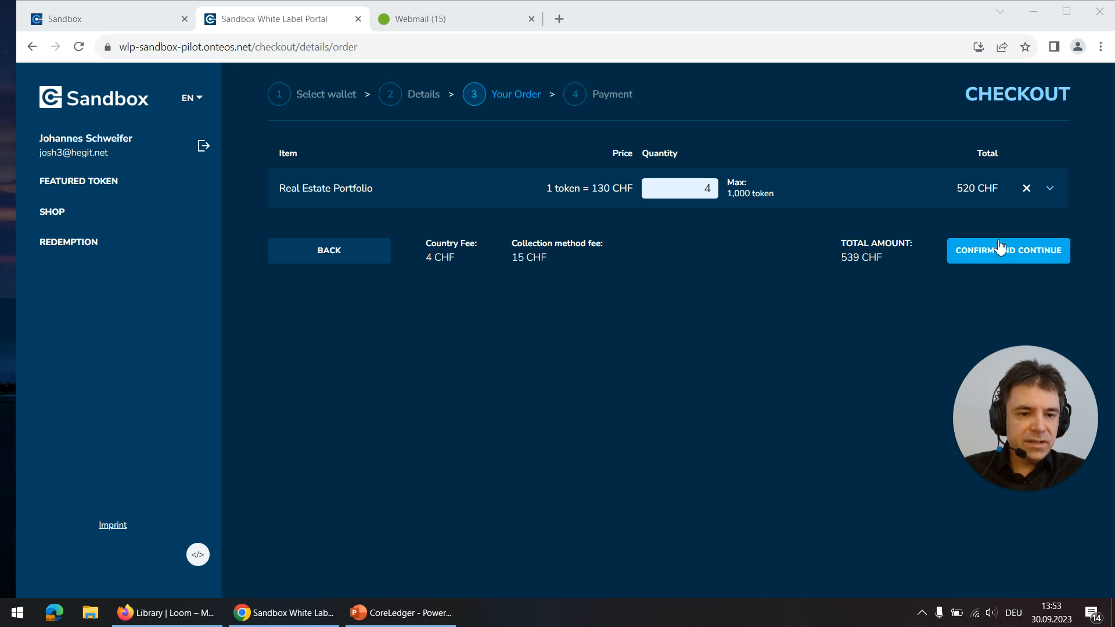
# Step: Confirm the 4 Real Estate Portfolio tokens at 539 CHF and continue to payment
pyautogui.click(1007, 251)
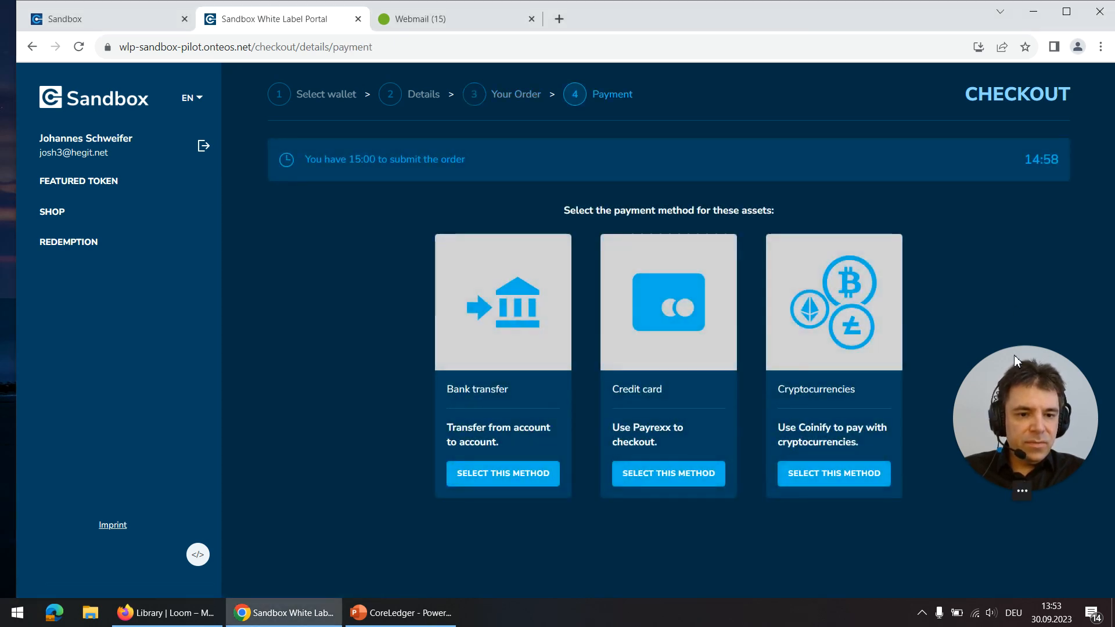
pyautogui.moveTo(742, 469)
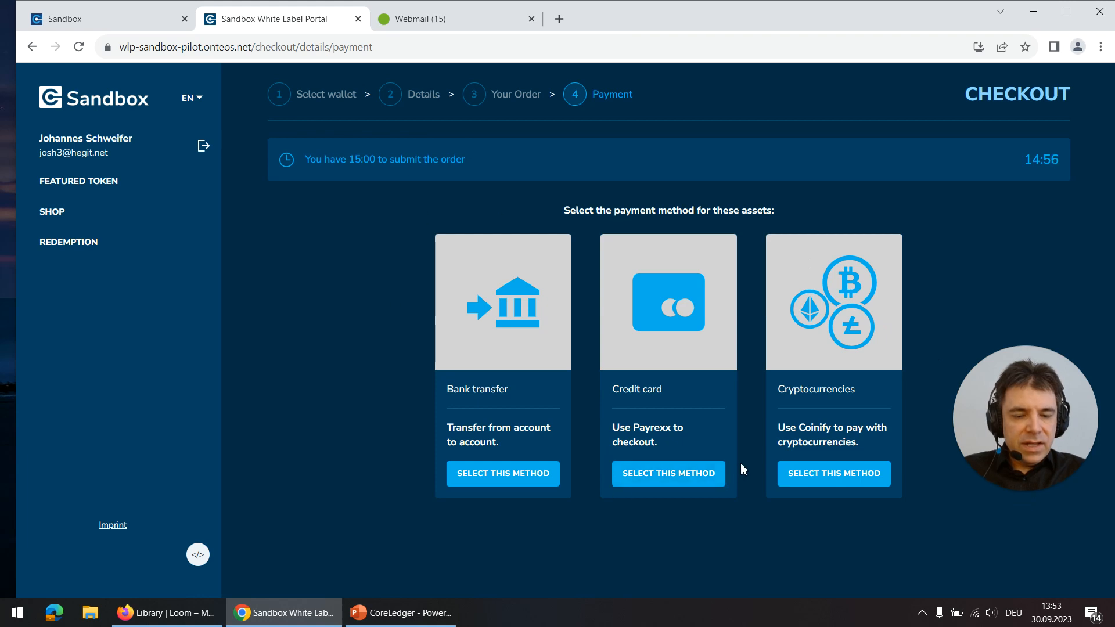
pyautogui.moveTo(573, 535)
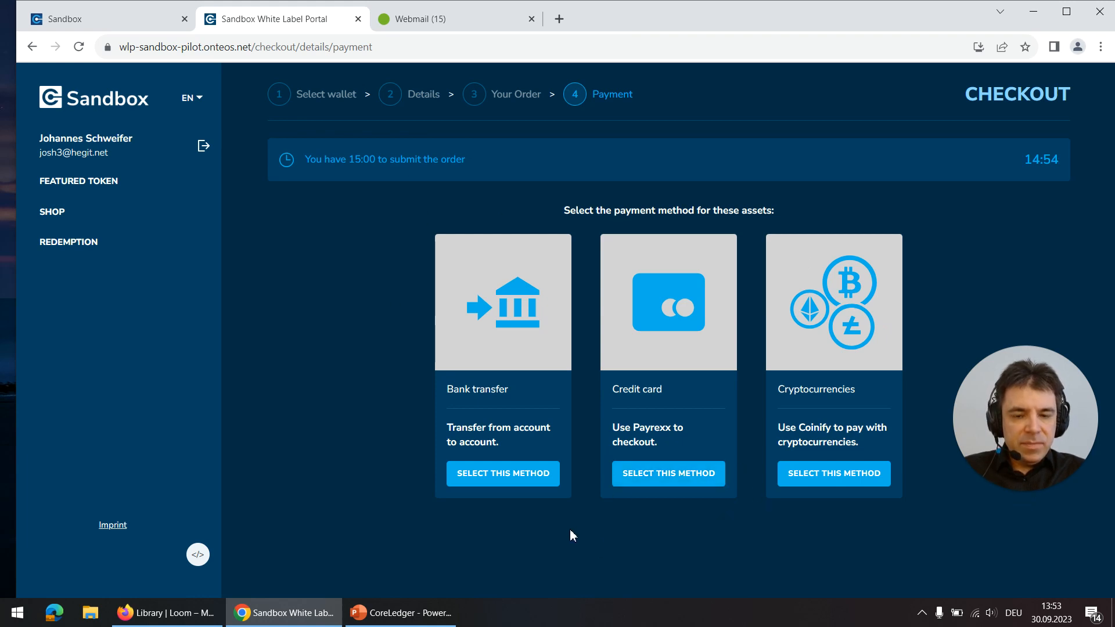
pyautogui.moveTo(788, 247)
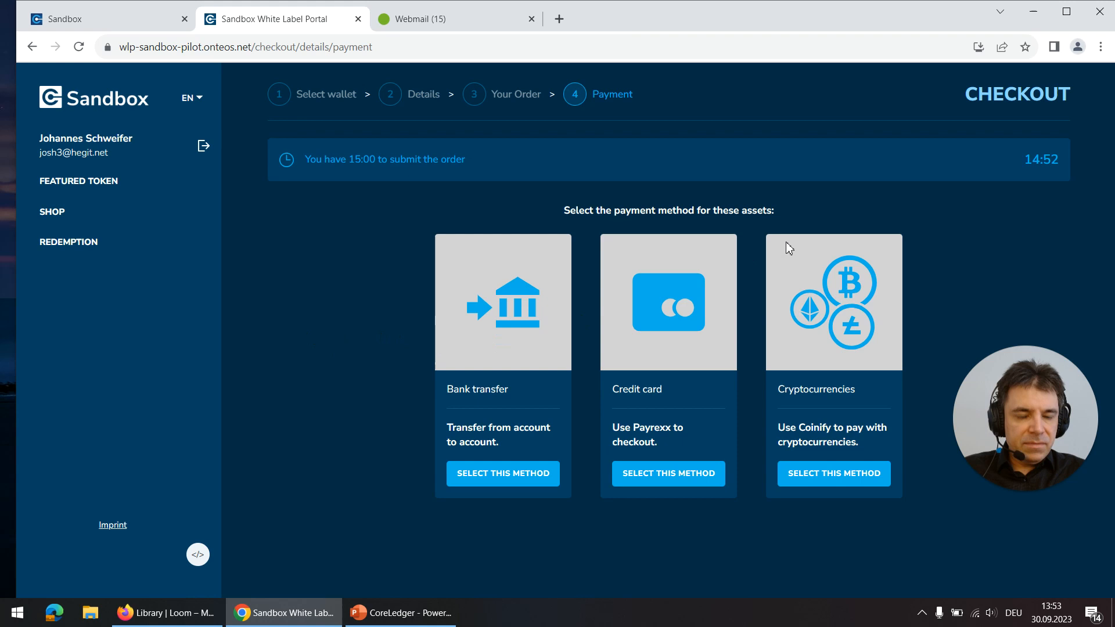
pyautogui.moveTo(533, 413)
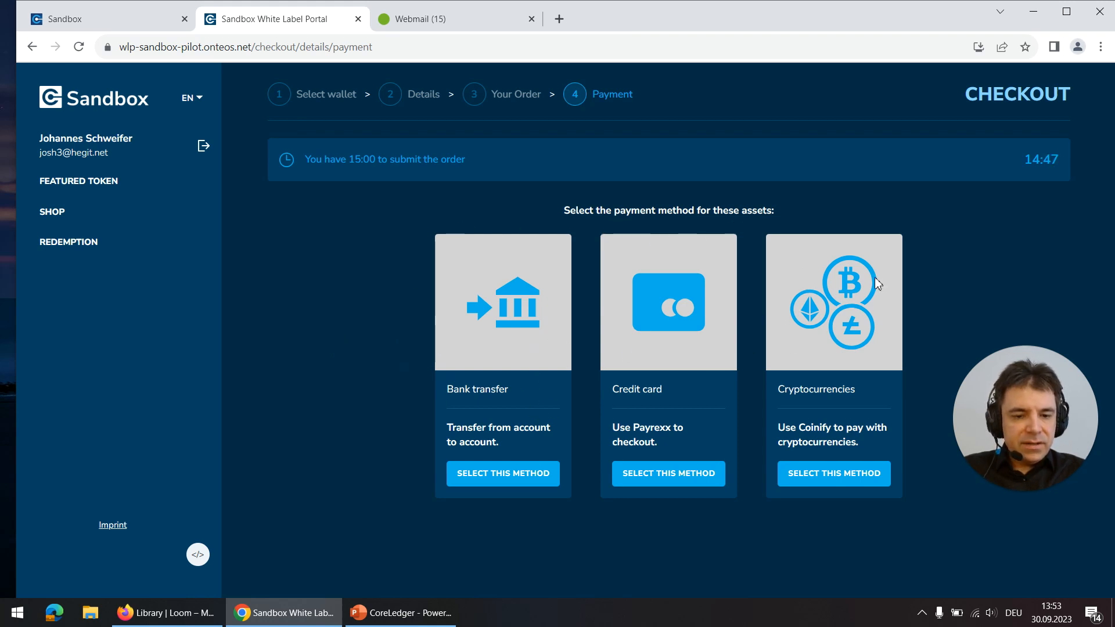
pyautogui.moveTo(851, 267)
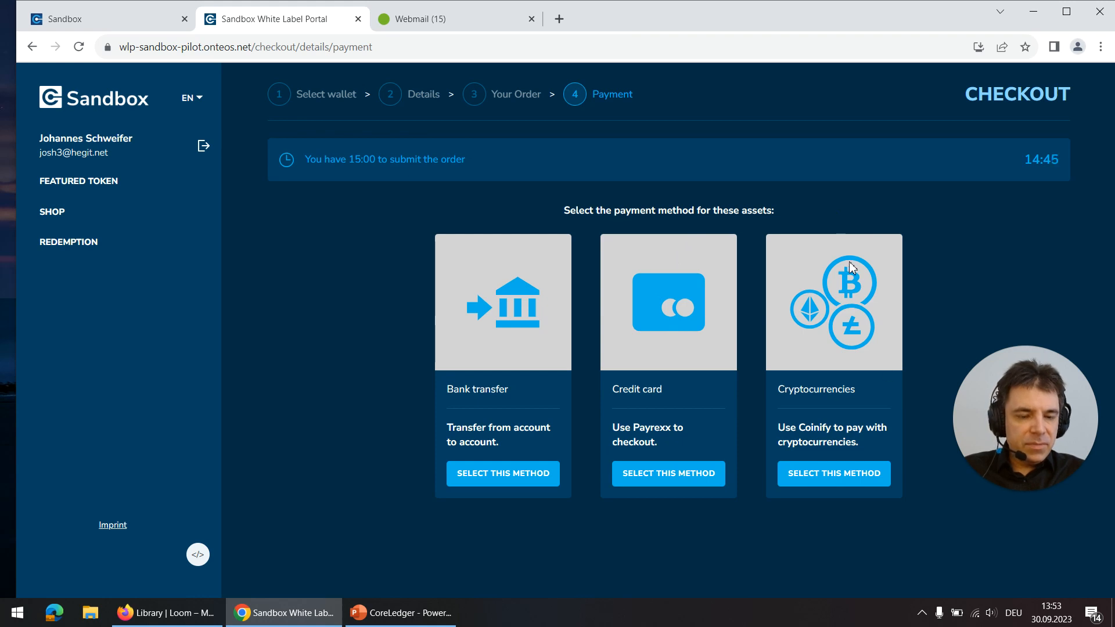
pyautogui.moveTo(1006, 242)
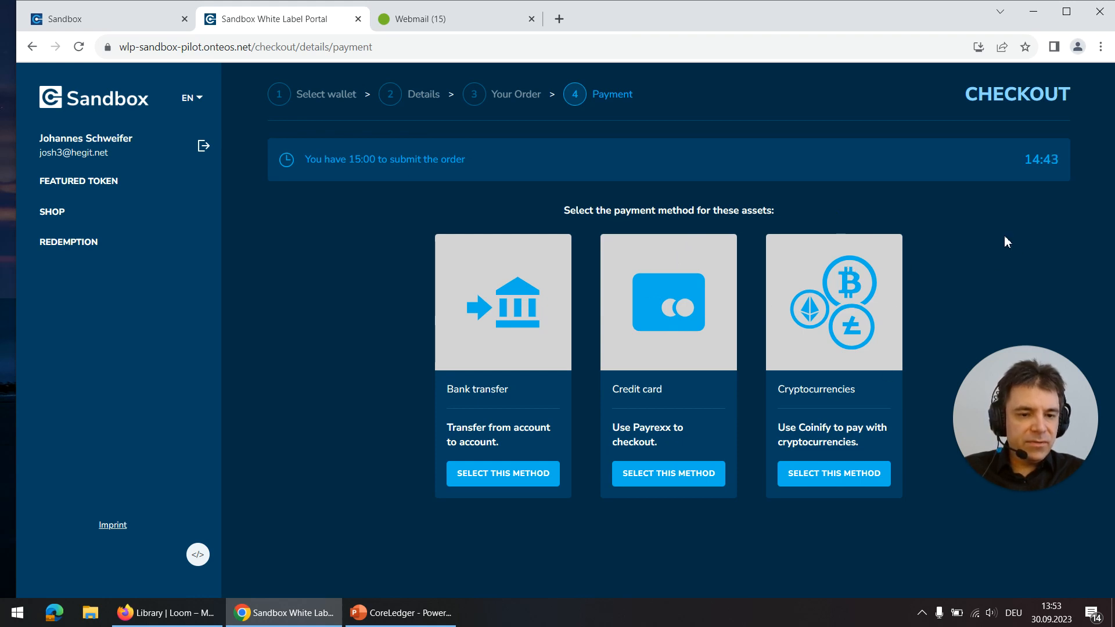
pyautogui.moveTo(526, 282)
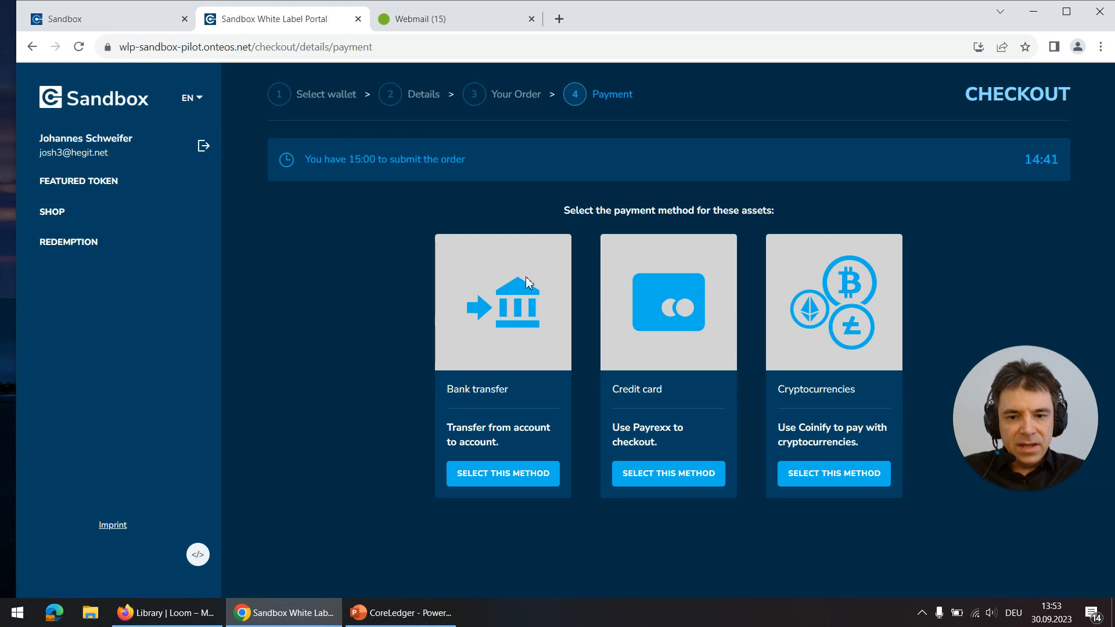
# Step: Select bank transfer, accept the amount/reference and terms confirmations, and submit the order
pyautogui.click(501, 472)
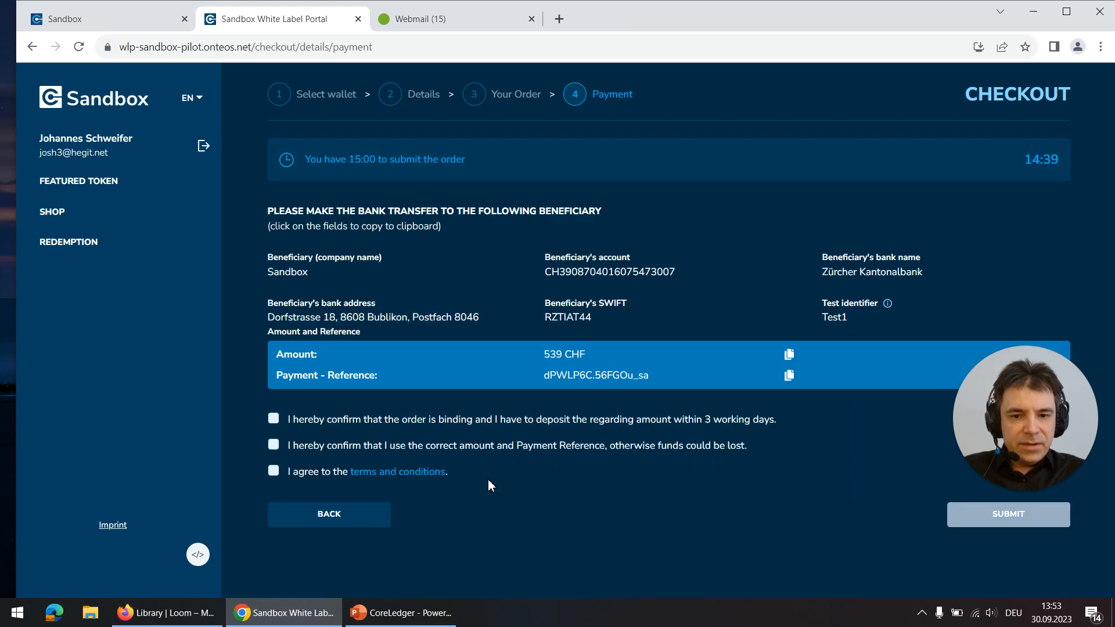
pyautogui.moveTo(446, 289)
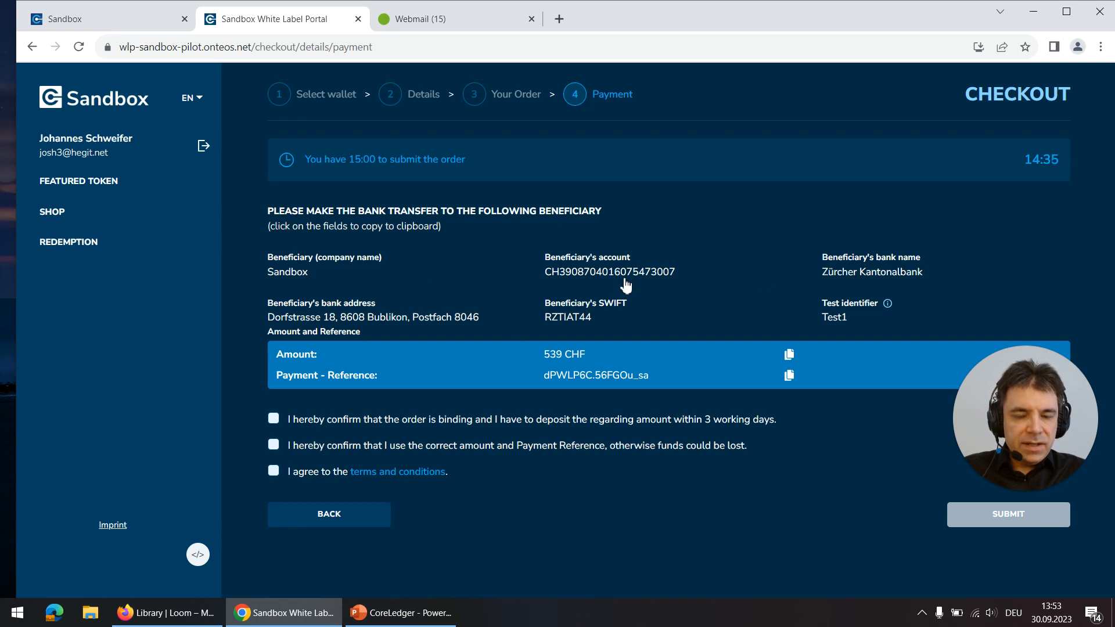
pyautogui.moveTo(534, 256)
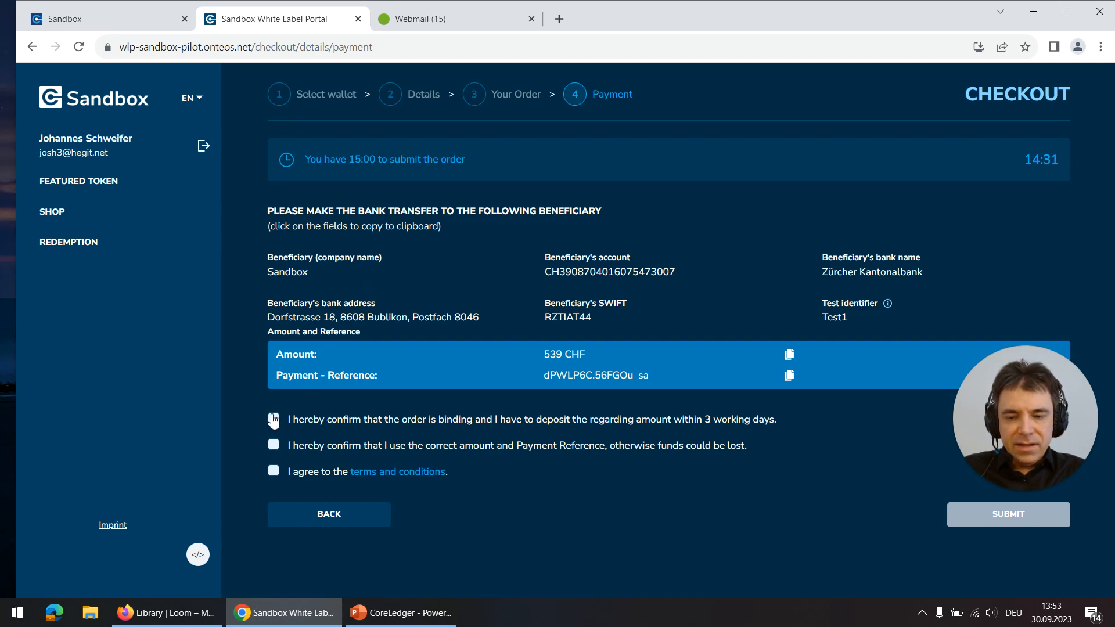
pyautogui.click(273, 445)
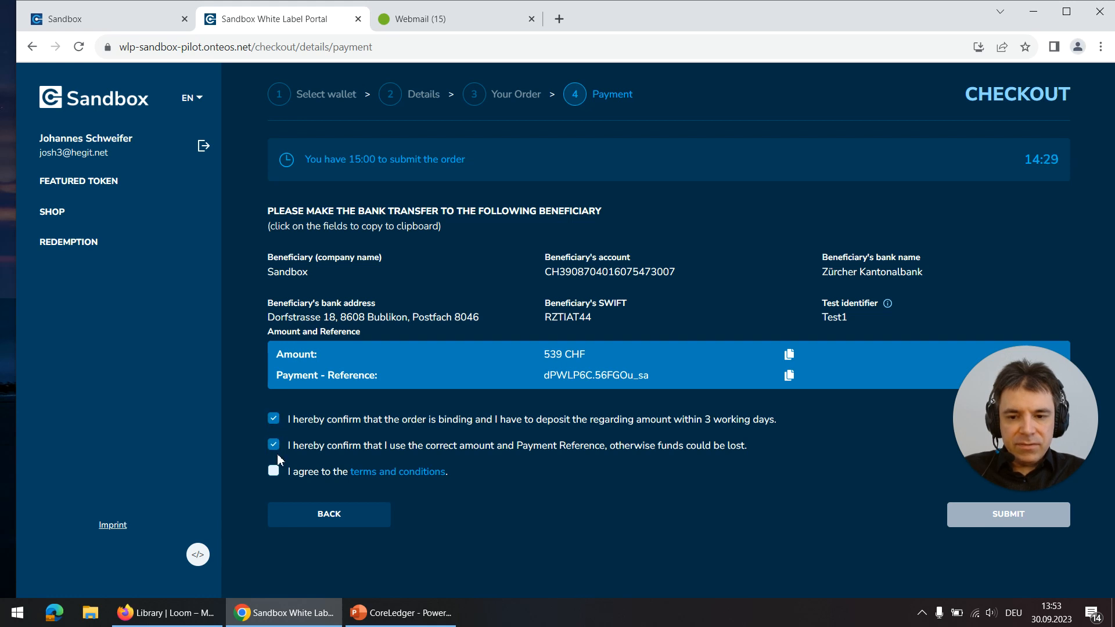
pyautogui.click(273, 471)
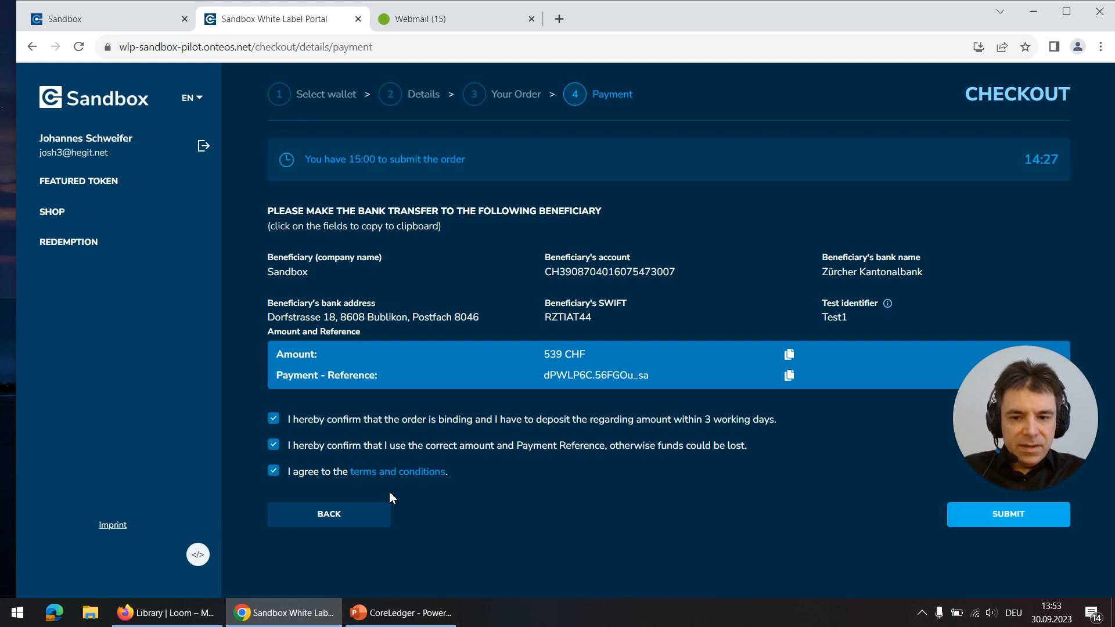
pyautogui.moveTo(629, 473)
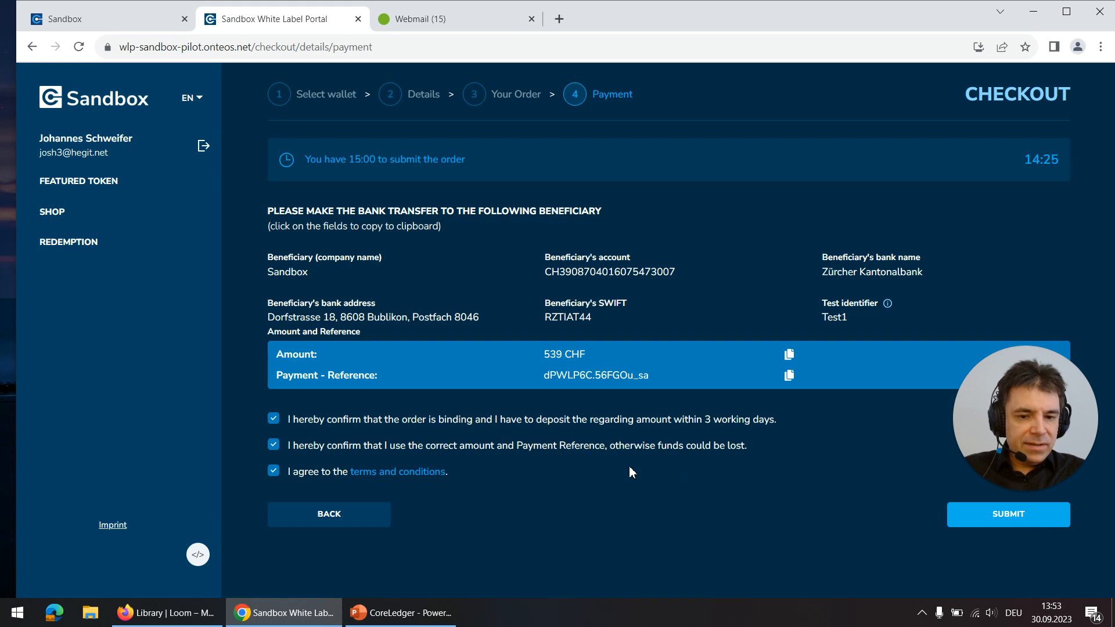
pyautogui.moveTo(1007, 519)
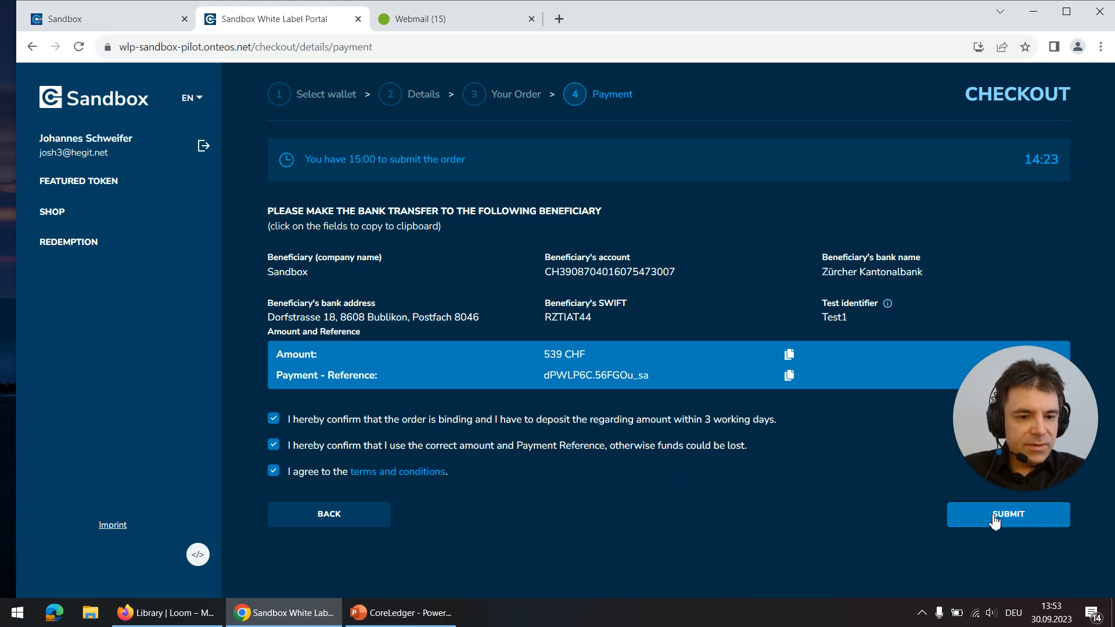
pyautogui.moveTo(733, 332)
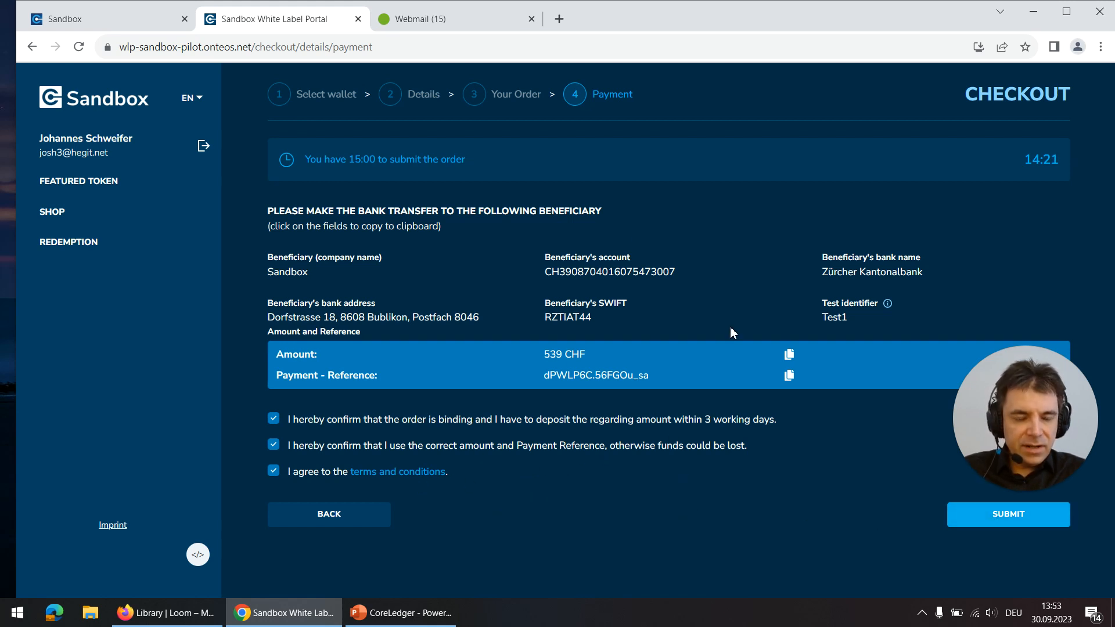
pyautogui.moveTo(1008, 526)
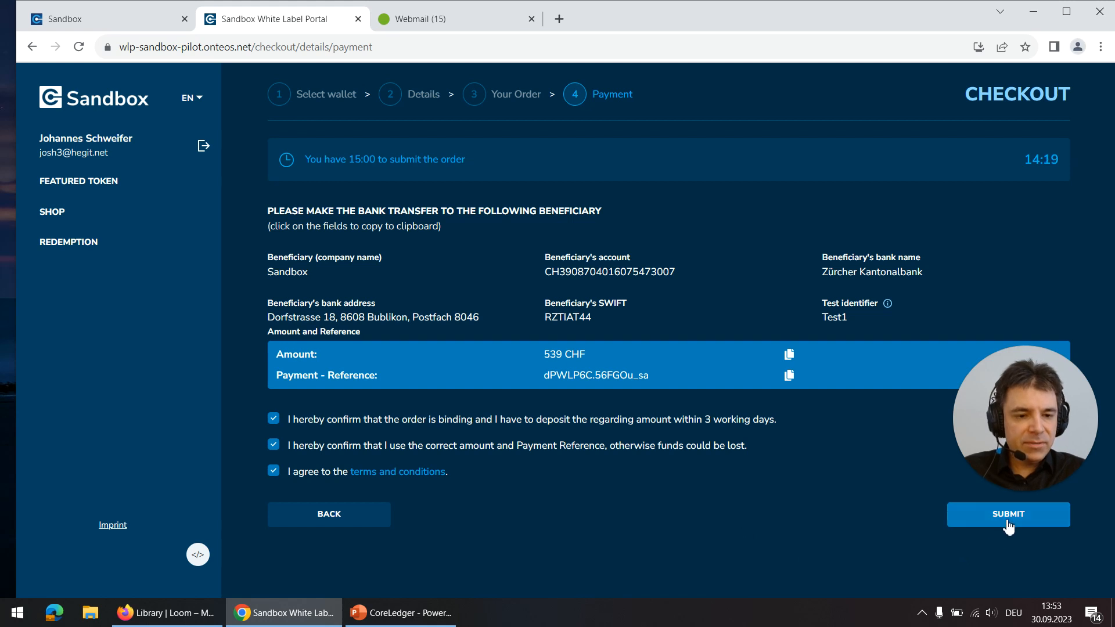
pyautogui.click(1007, 514)
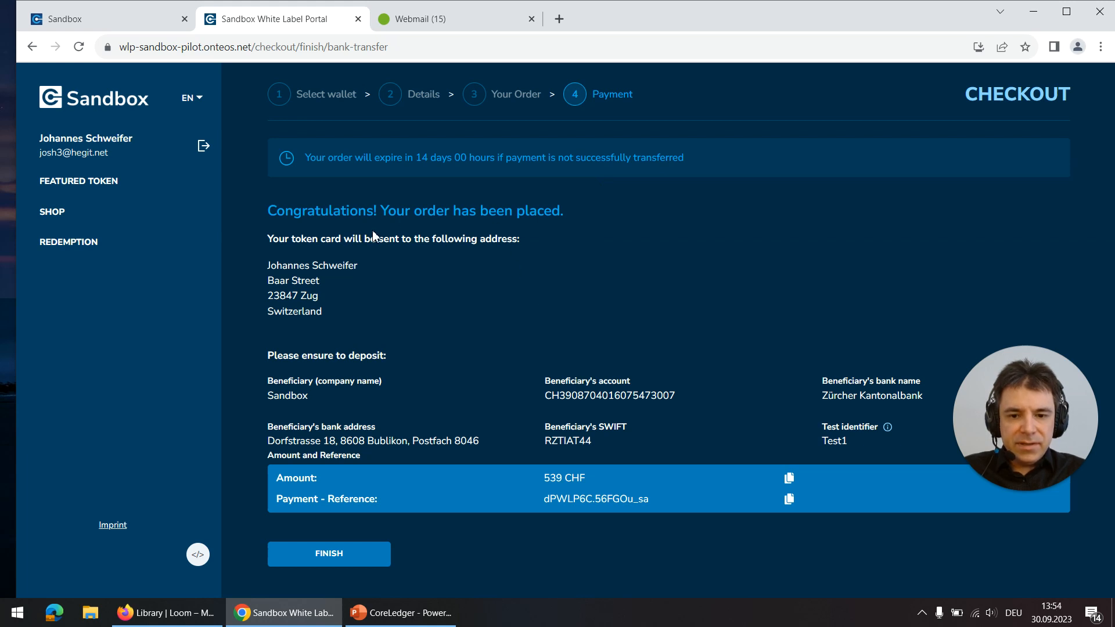
pyautogui.moveTo(454, 389)
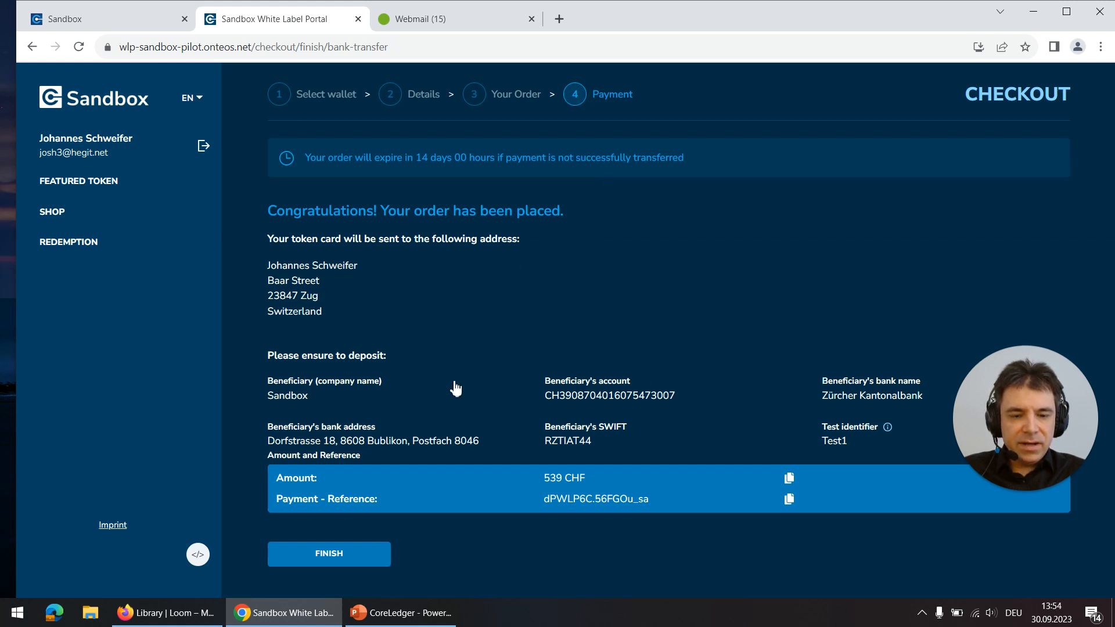